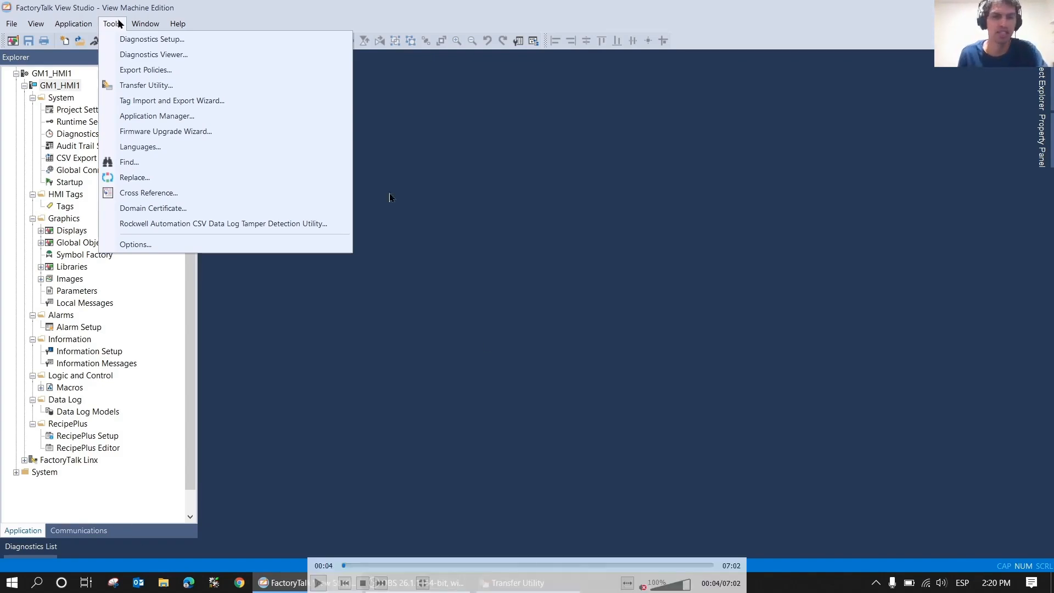
mouse_move(259, 366)
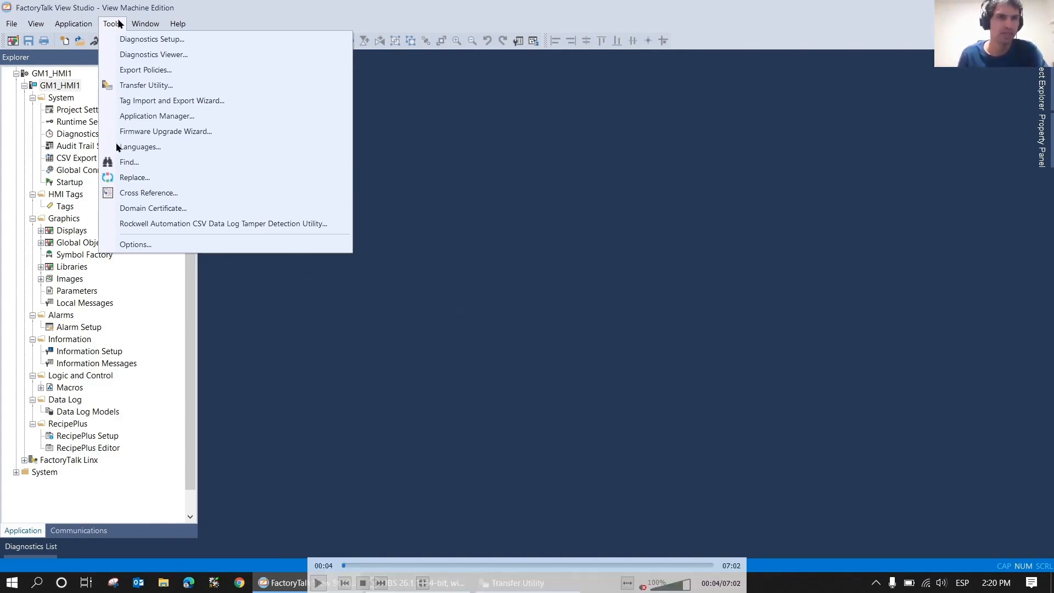
mouse_move(169, 94)
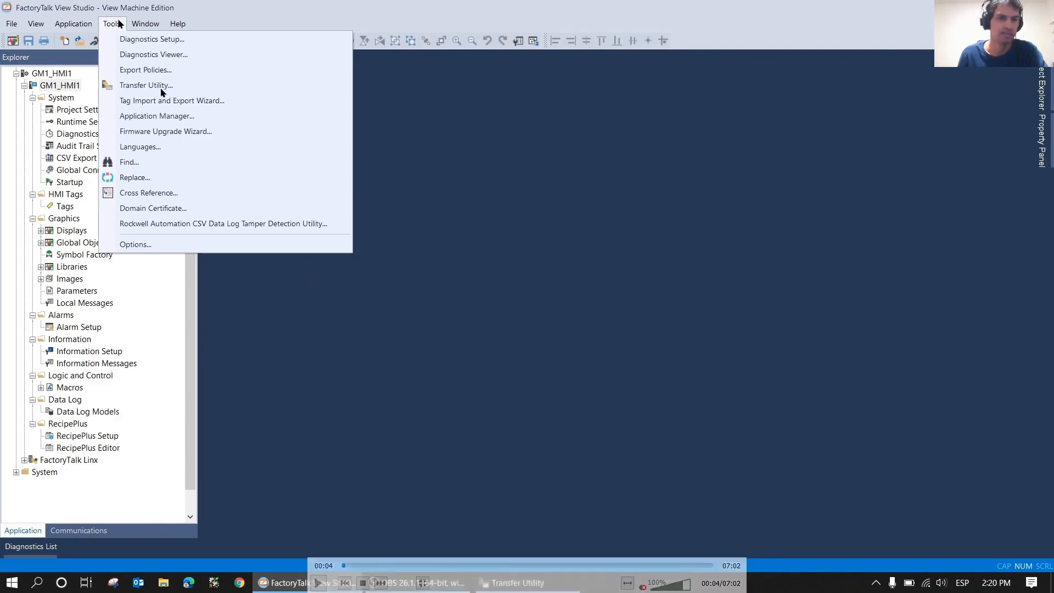
mouse_move(445, 135)
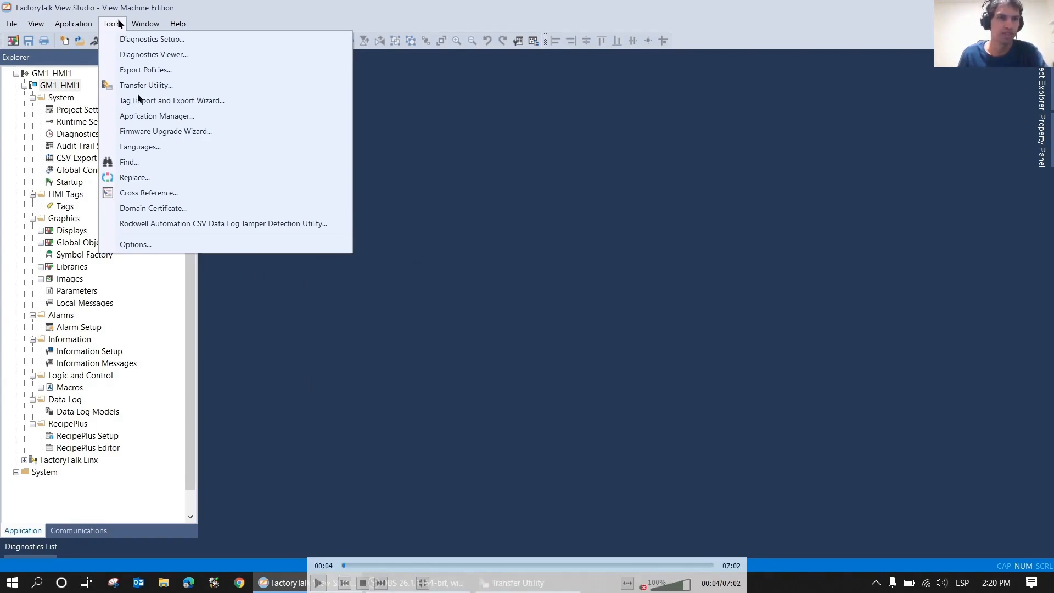
mouse_move(319, 582)
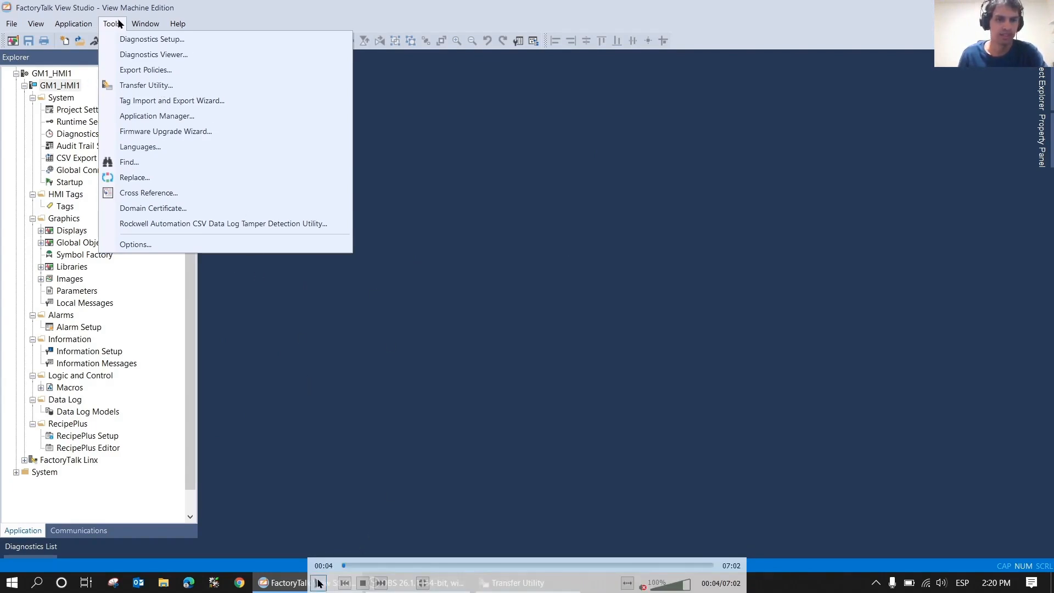
Launch the Transfer Utility from the Tools menu and open the FactoryTalk Linx Browser
click(145, 23)
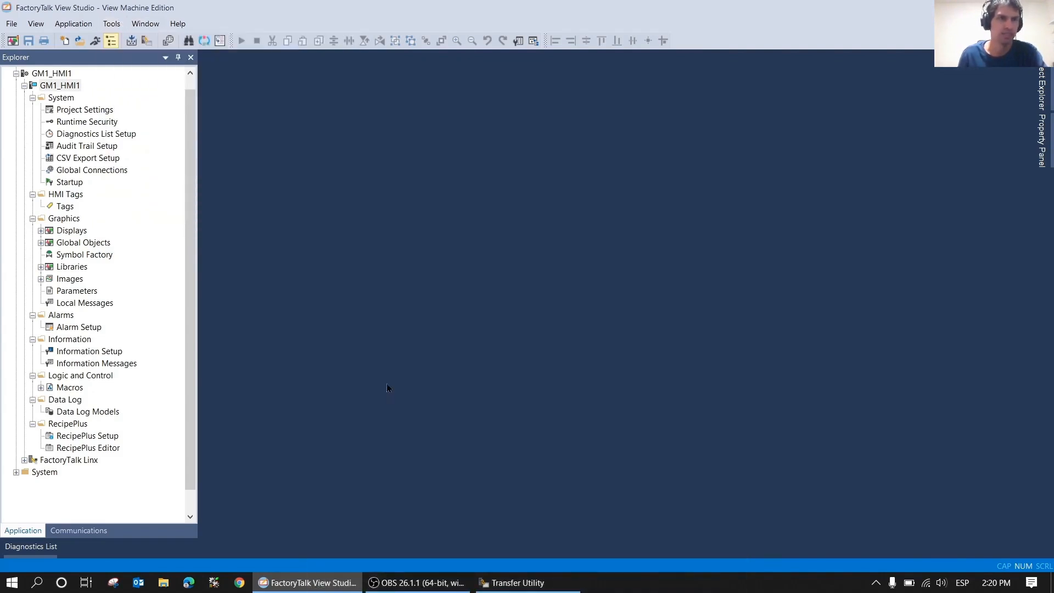
click(111, 23)
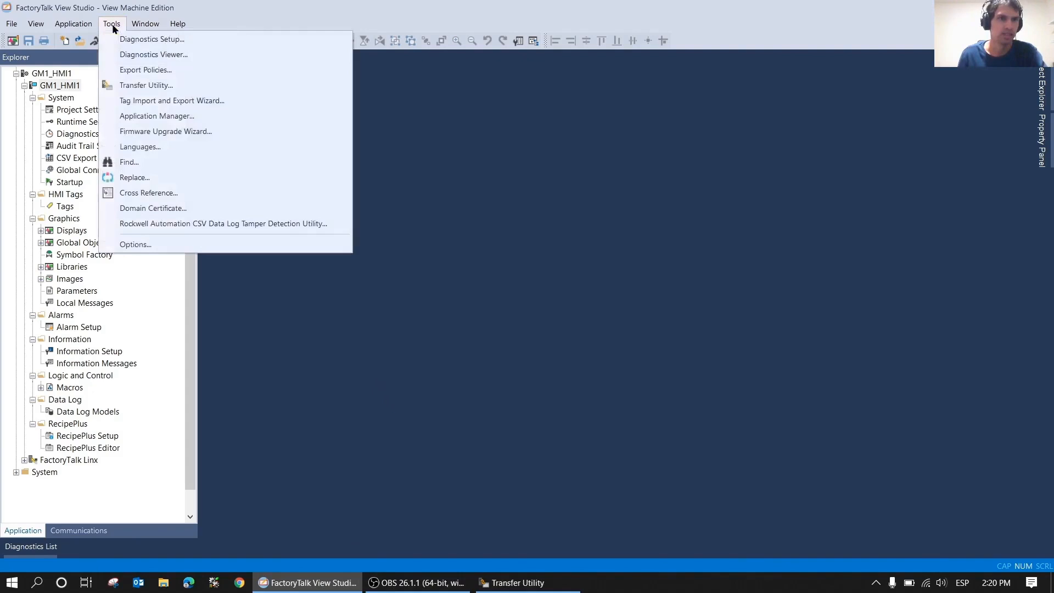
mouse_move(146, 84)
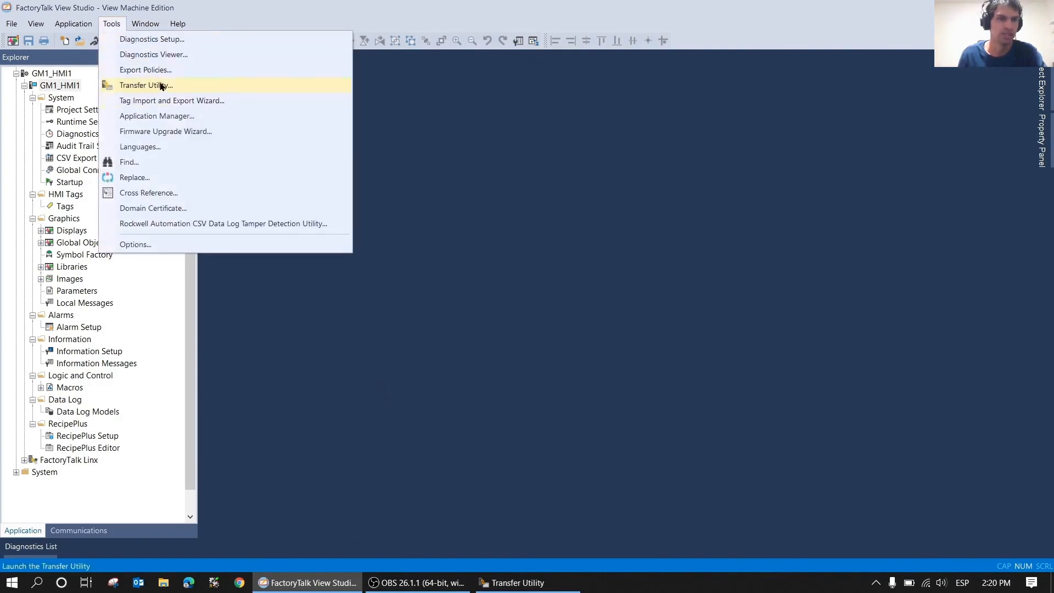
click(145, 86)
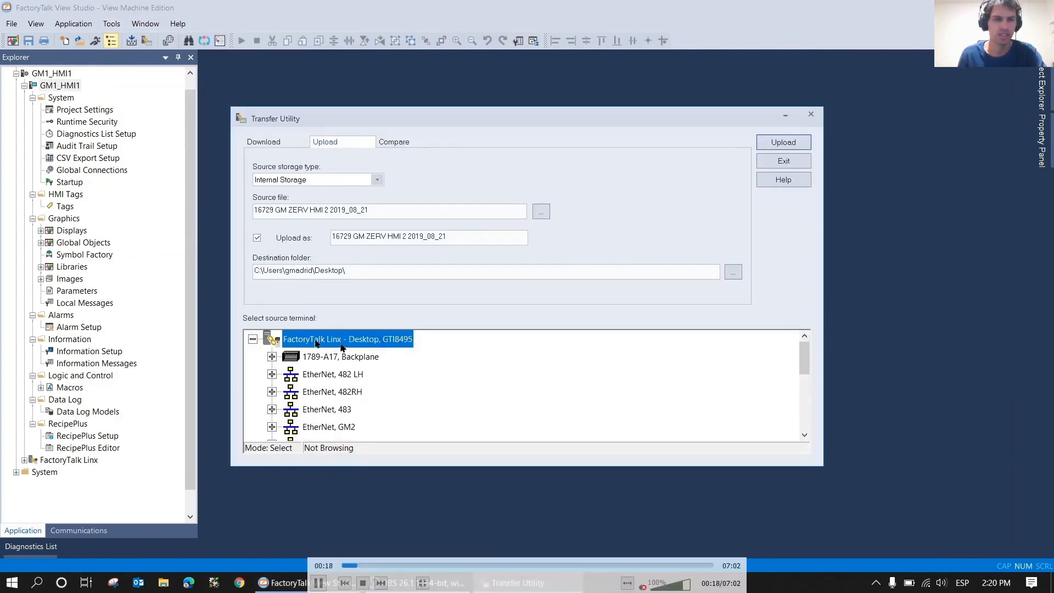
scroll(down, 3)
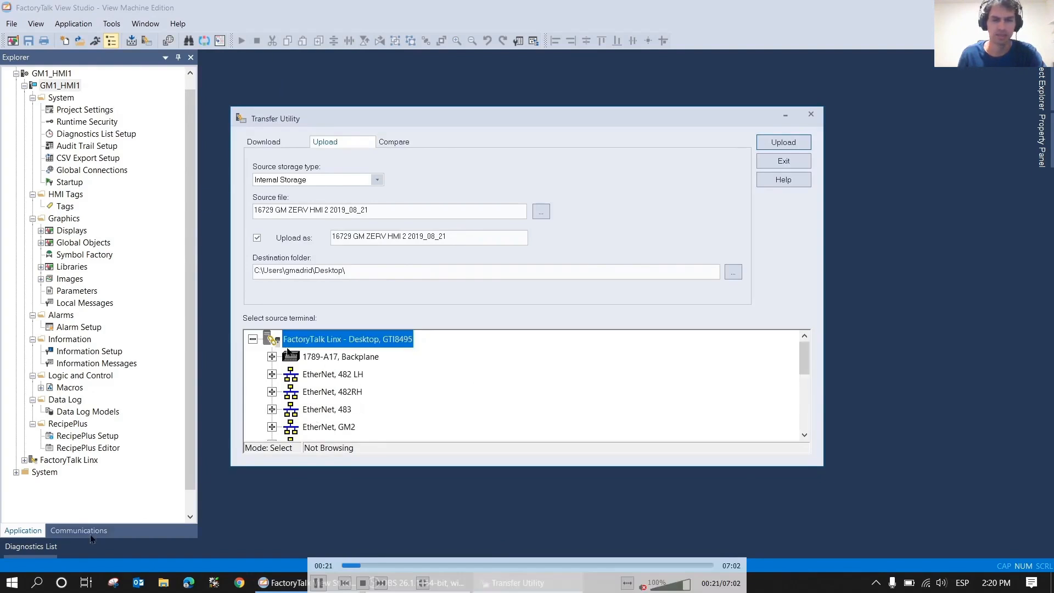
click(37, 583)
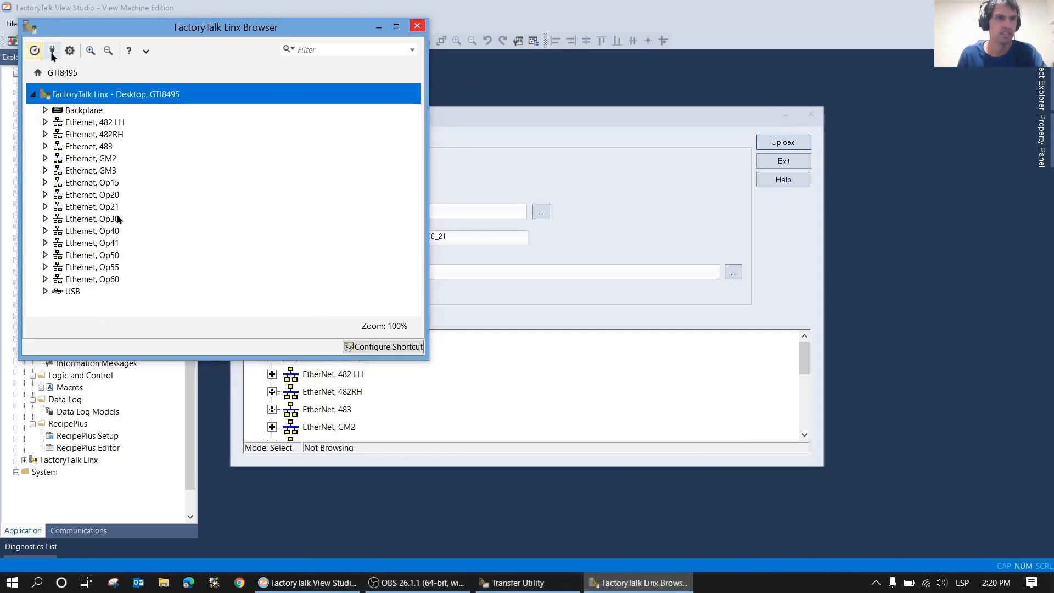
Add Ethernet driver AB_ETH-1 with Broadcast discovery, then apply and confirm it
click(52, 51)
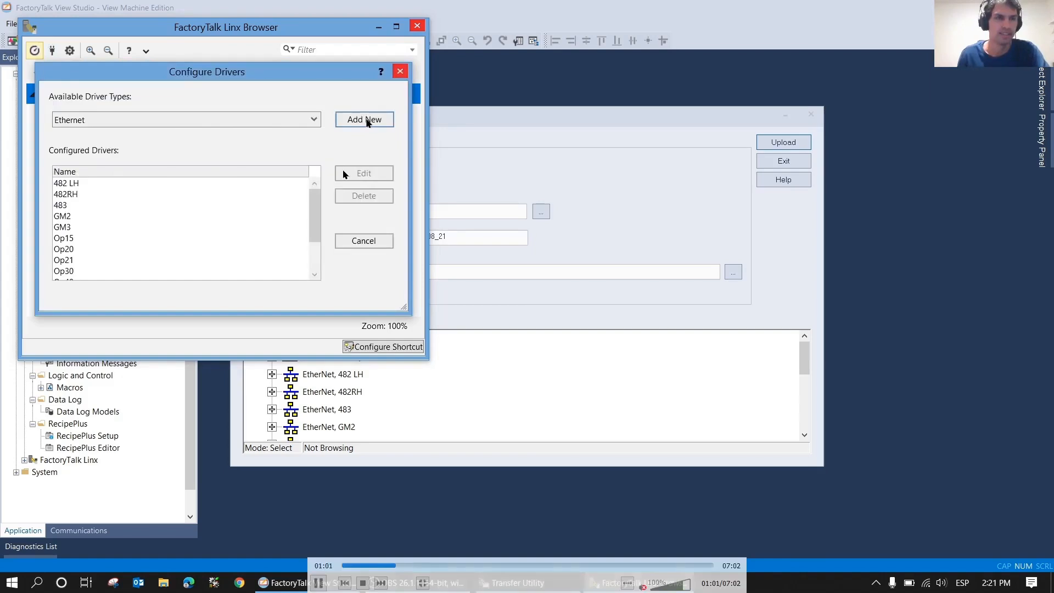
click(363, 119)
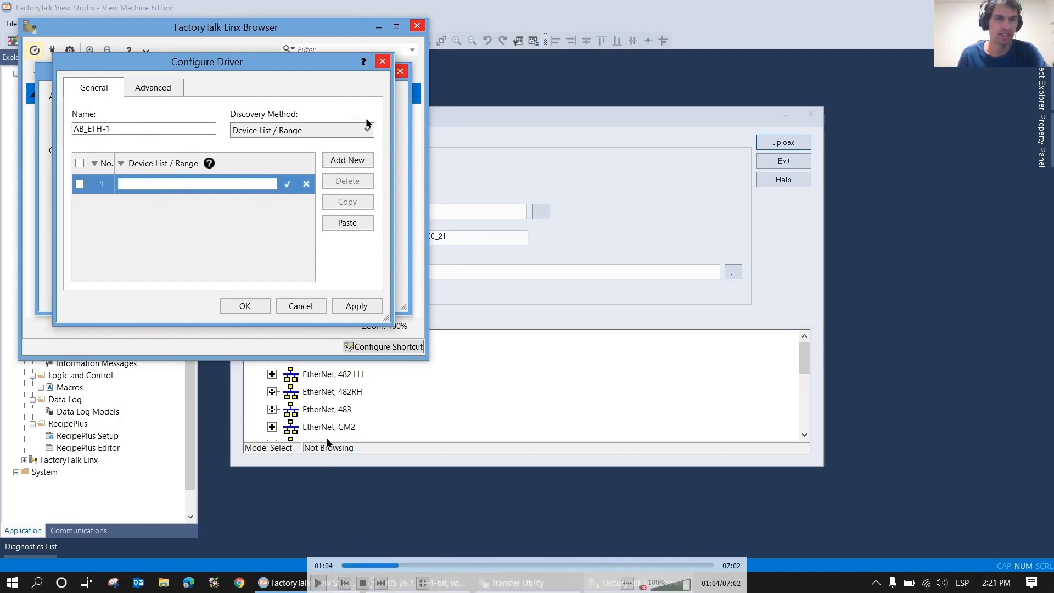
mouse_move(268, 503)
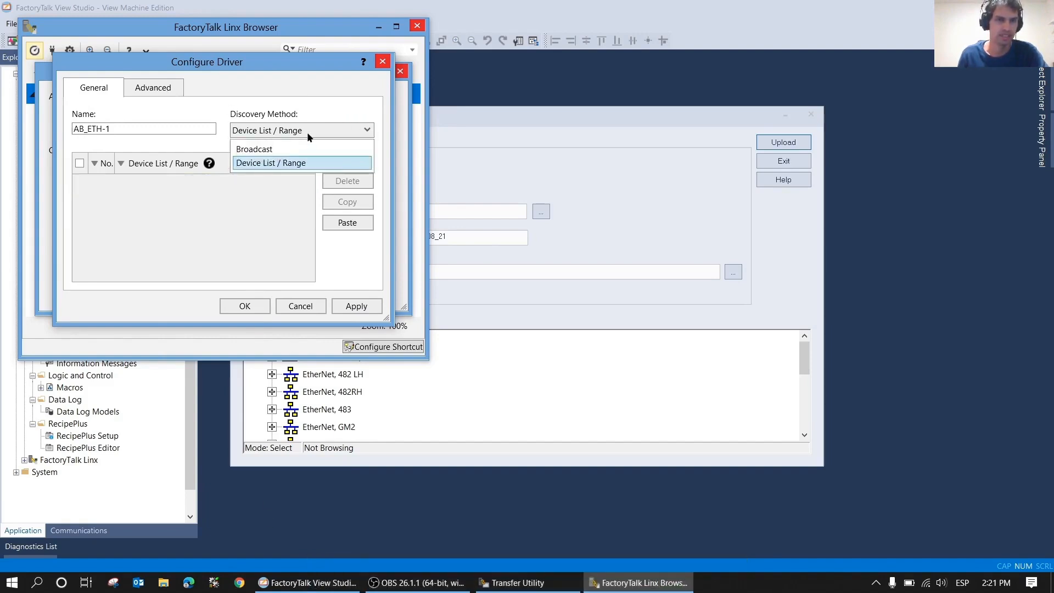
click(254, 149)
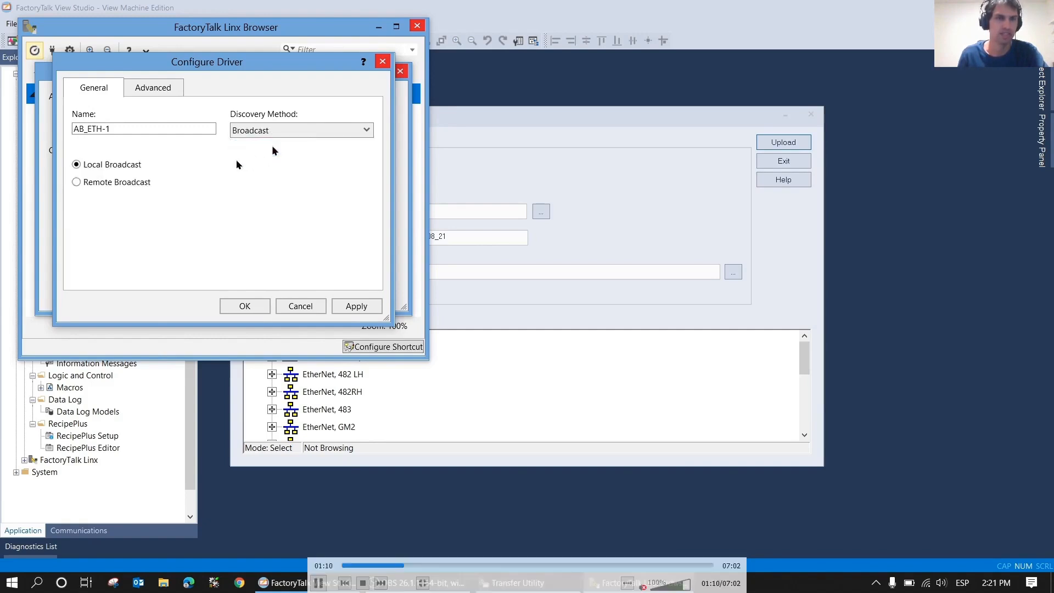
mouse_move(572, 225)
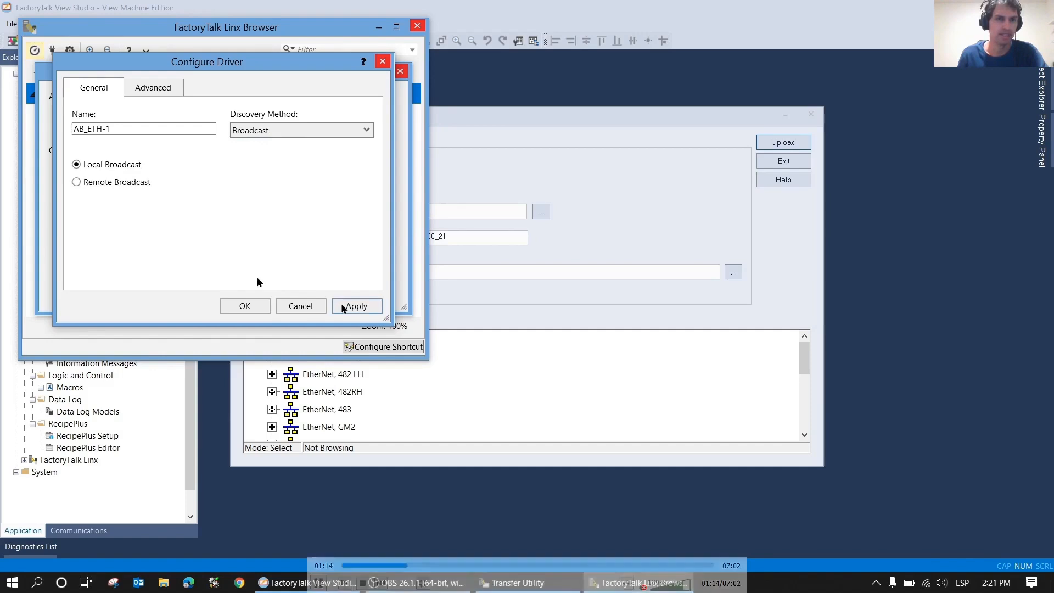
click(356, 305)
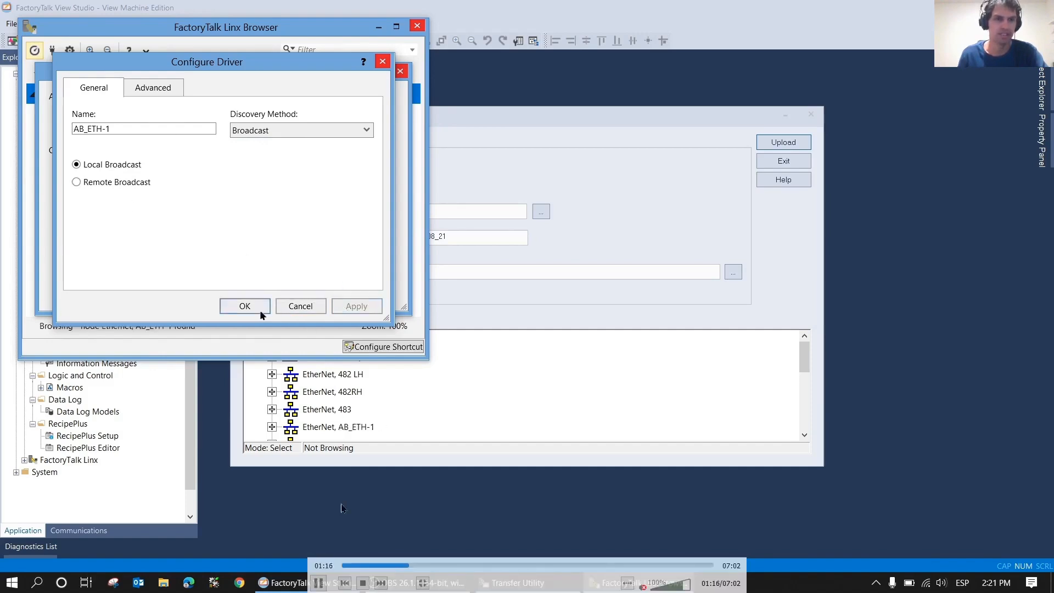
click(244, 306)
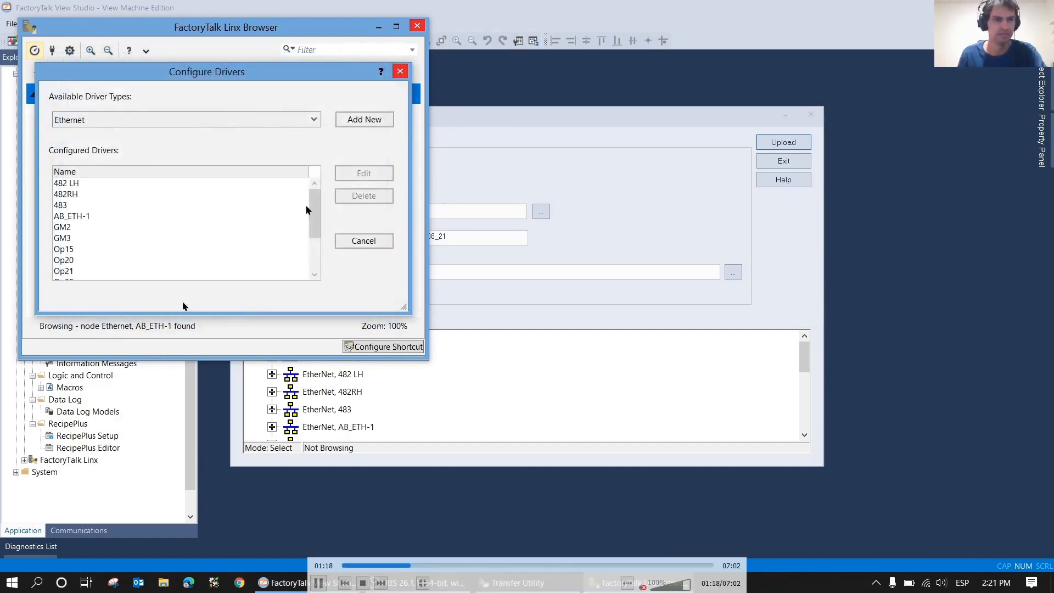
scroll(down, 3)
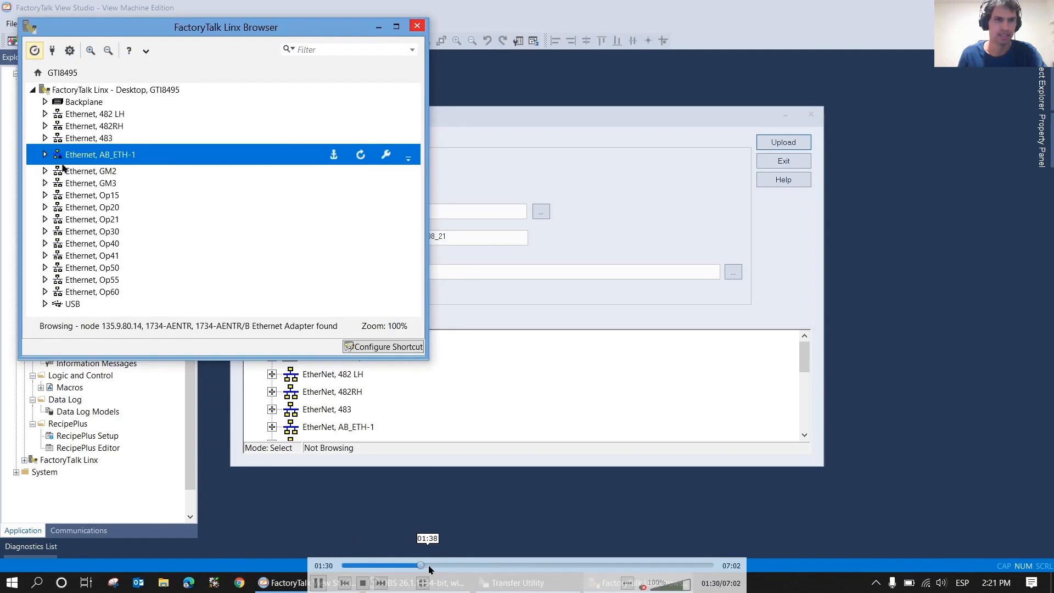
Under AB_ETH-1, select PanelView Plus 7 terminal 135.9.80.12 (PVP49970) as upload source
click(416, 26)
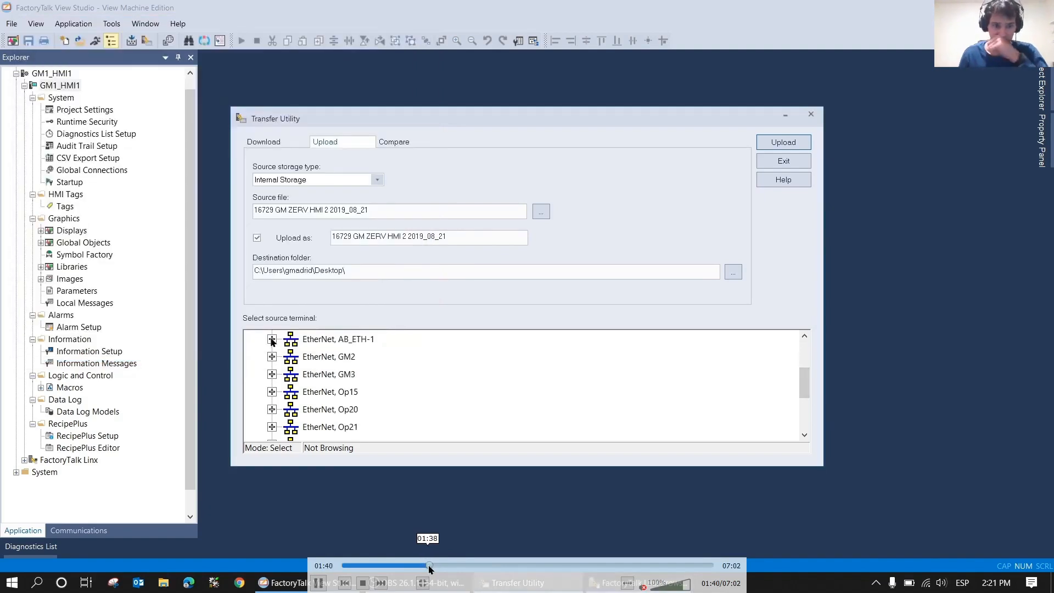
click(273, 339)
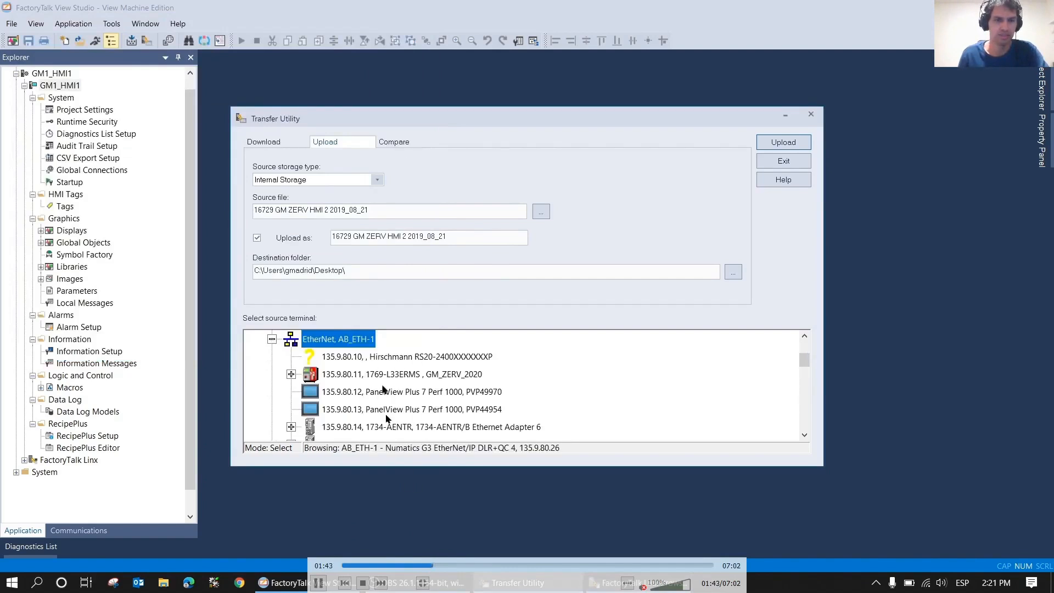
click(410, 392)
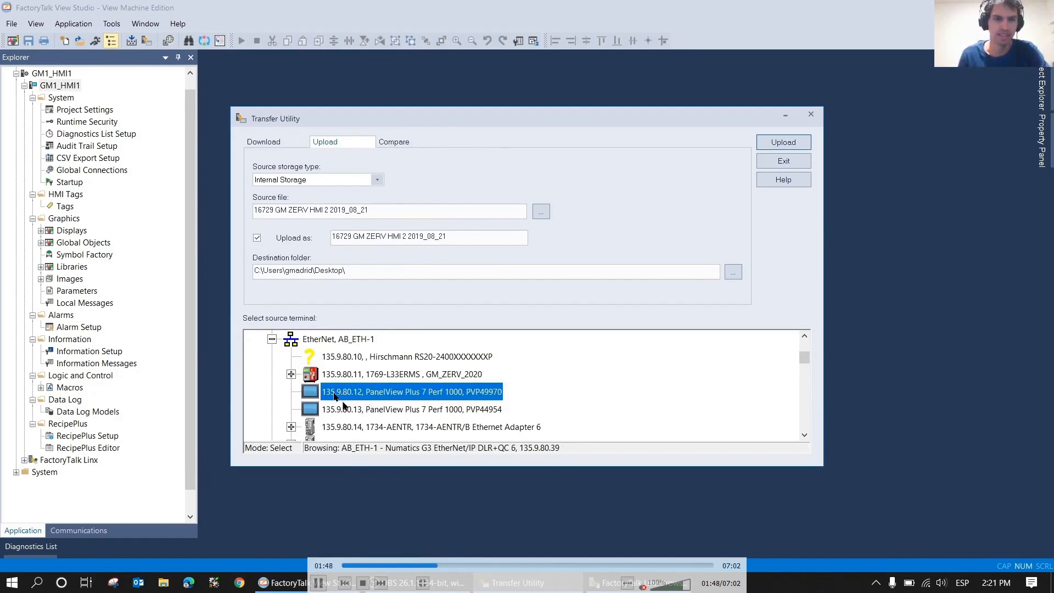
click(410, 409)
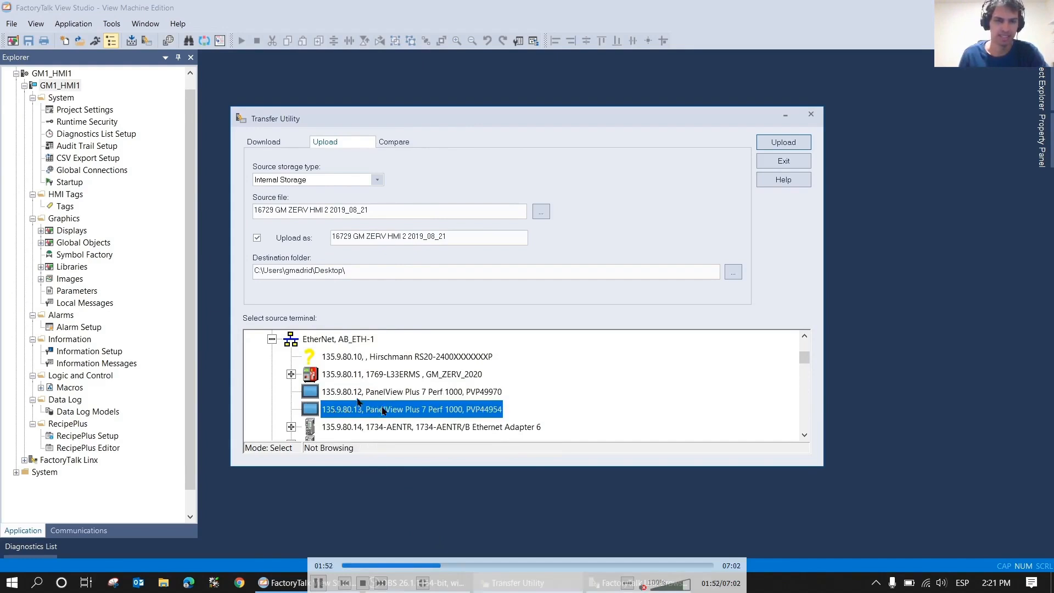
click(410, 391)
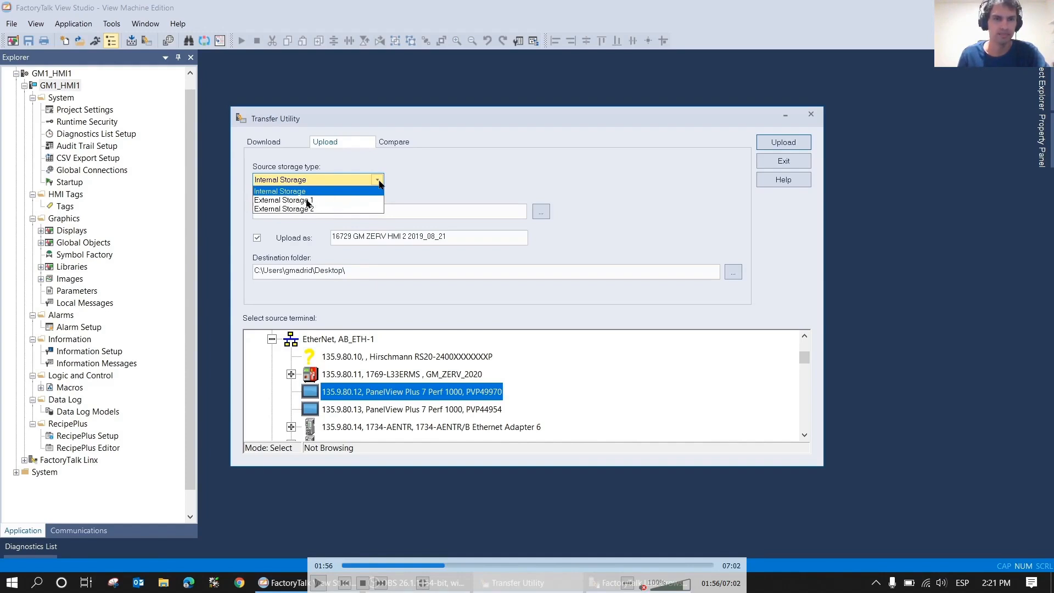
mouse_move(291, 203)
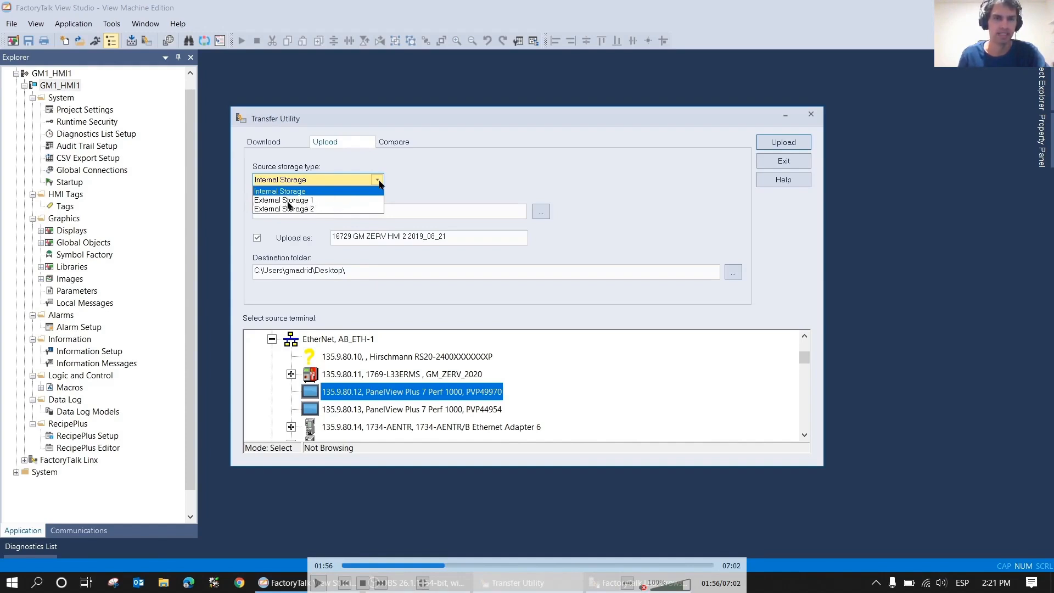
mouse_move(401, 247)
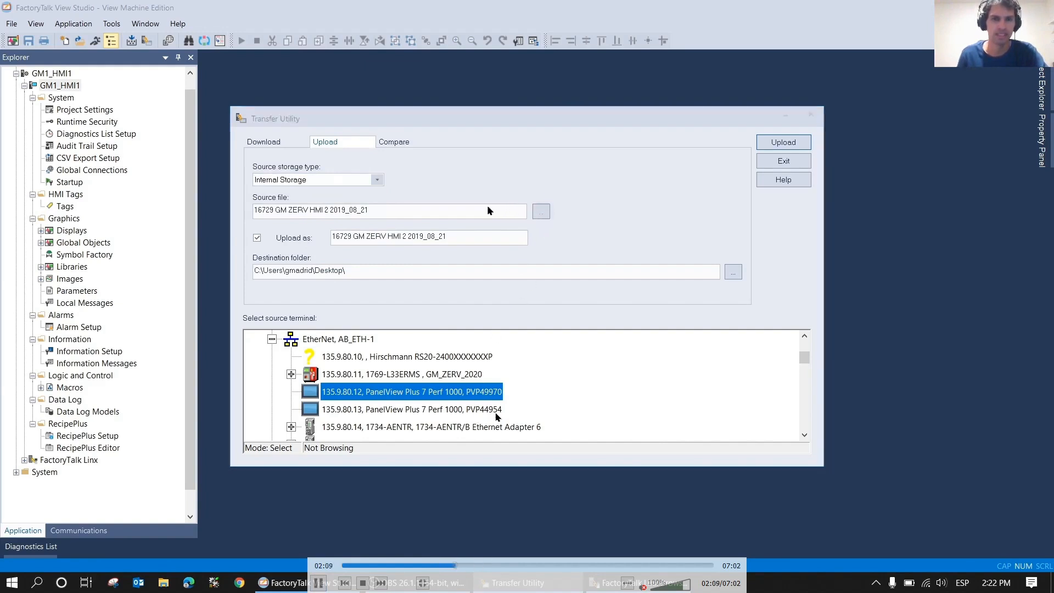
Choose 16729 GM ZERV HMI 1 200212.mer as the file to upload
click(540, 210)
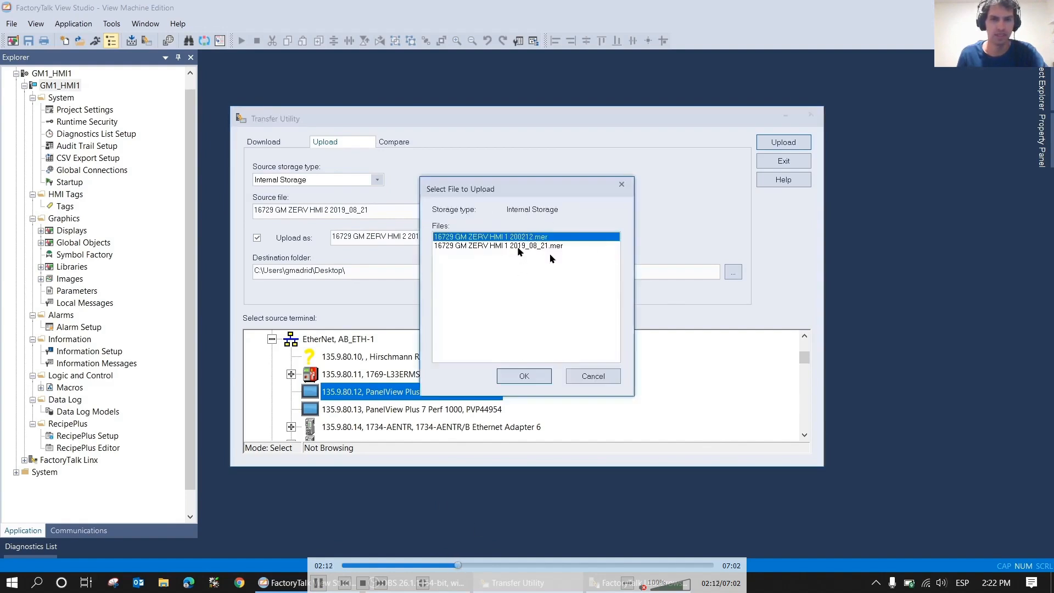
click(498, 246)
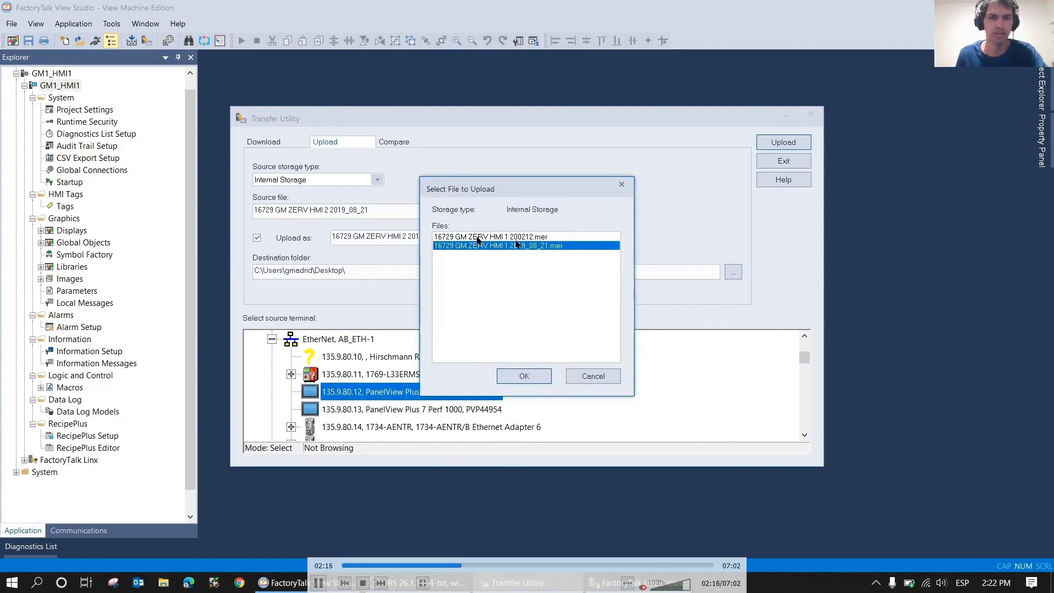
click(490, 236)
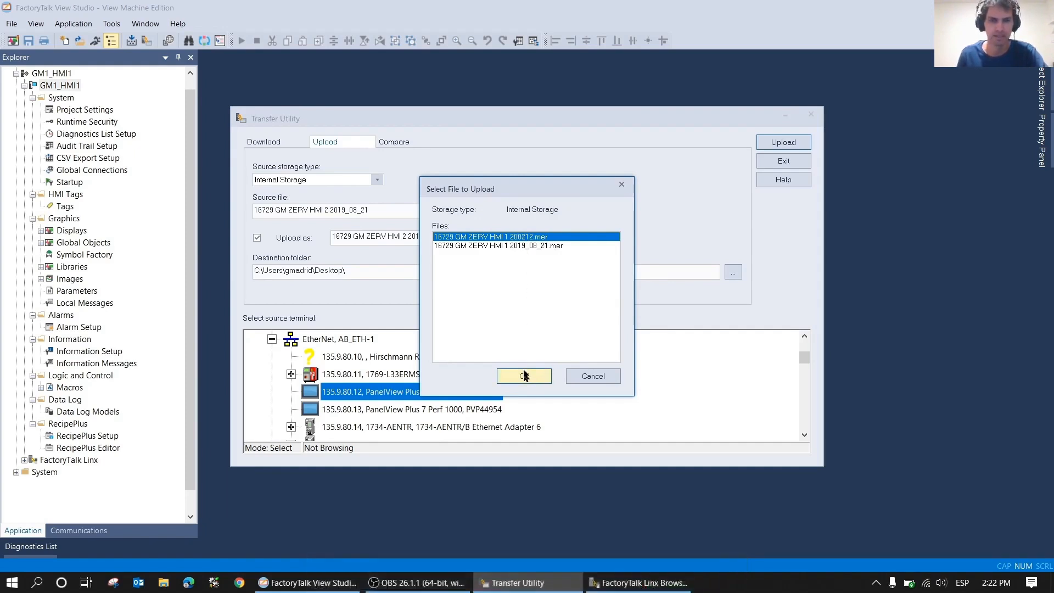
click(524, 375)
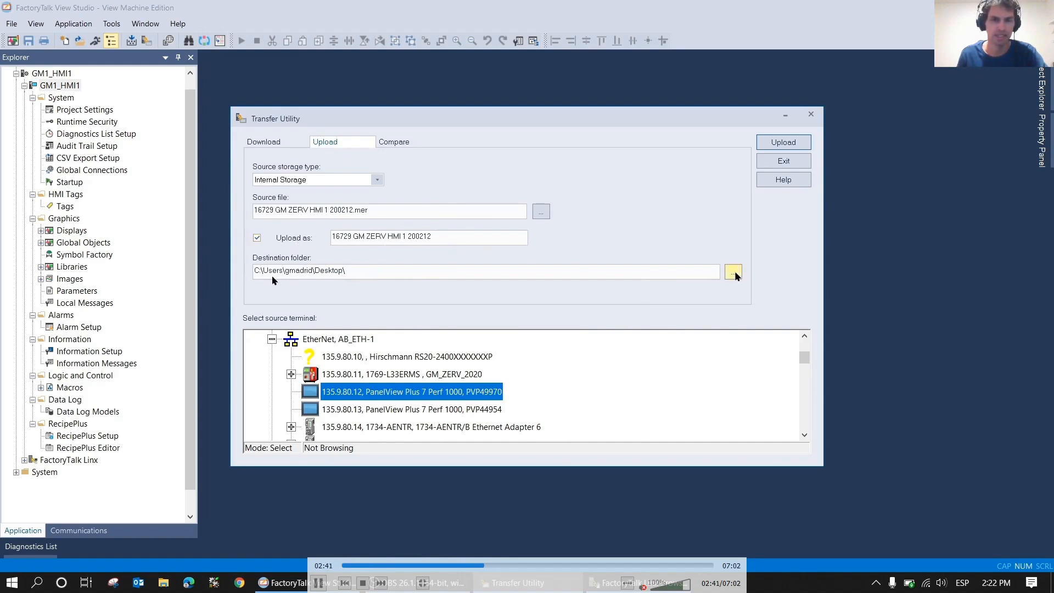
Create a Backup folder on the Desktop and set C:\Users\gmadrid\Desktop\Backup as destination
click(733, 271)
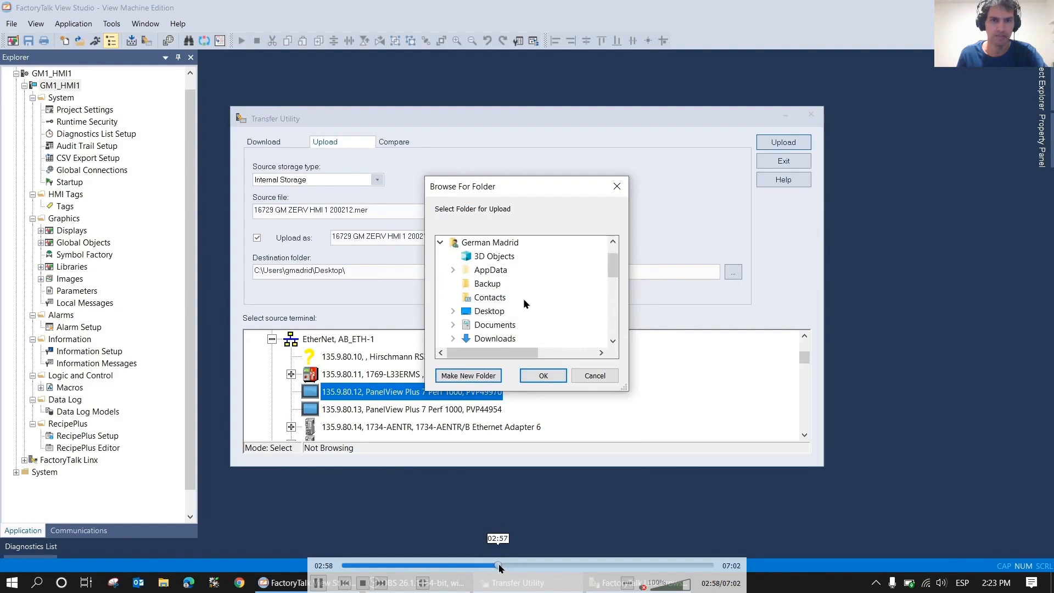
click(453, 311)
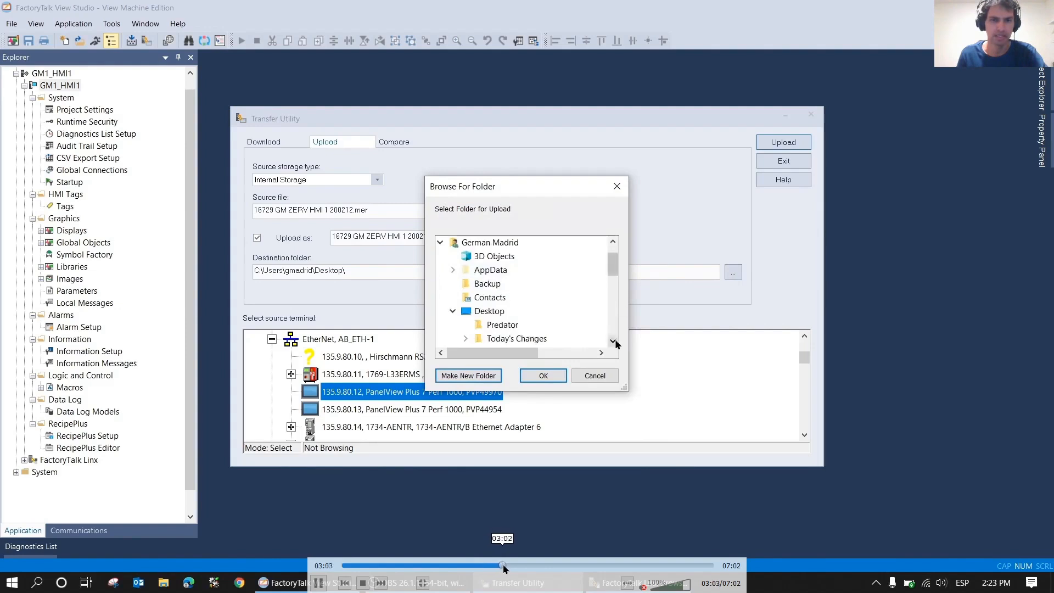
scroll(down, 3)
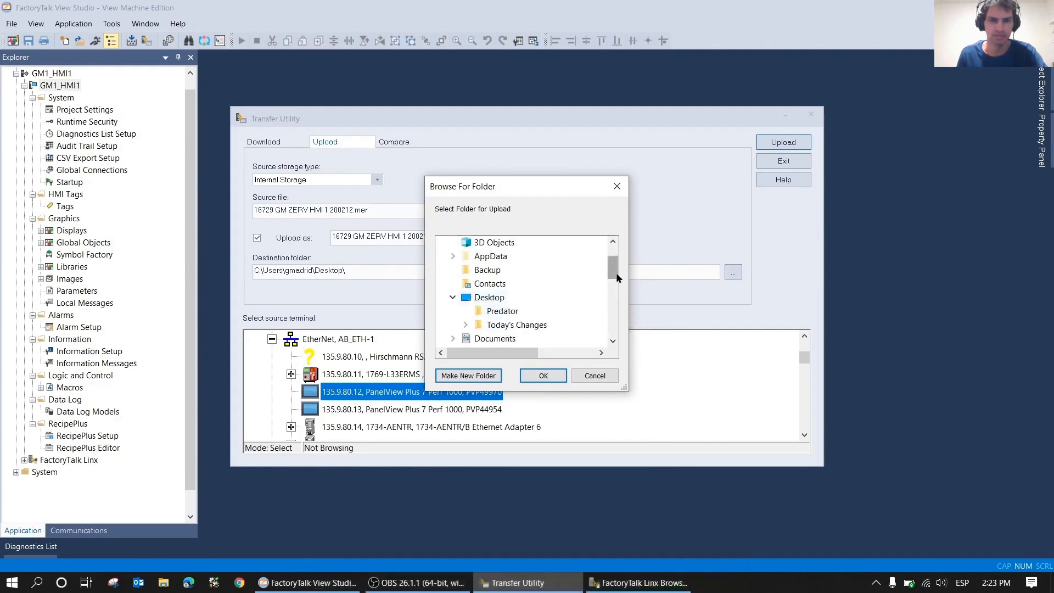
scroll(down, 3)
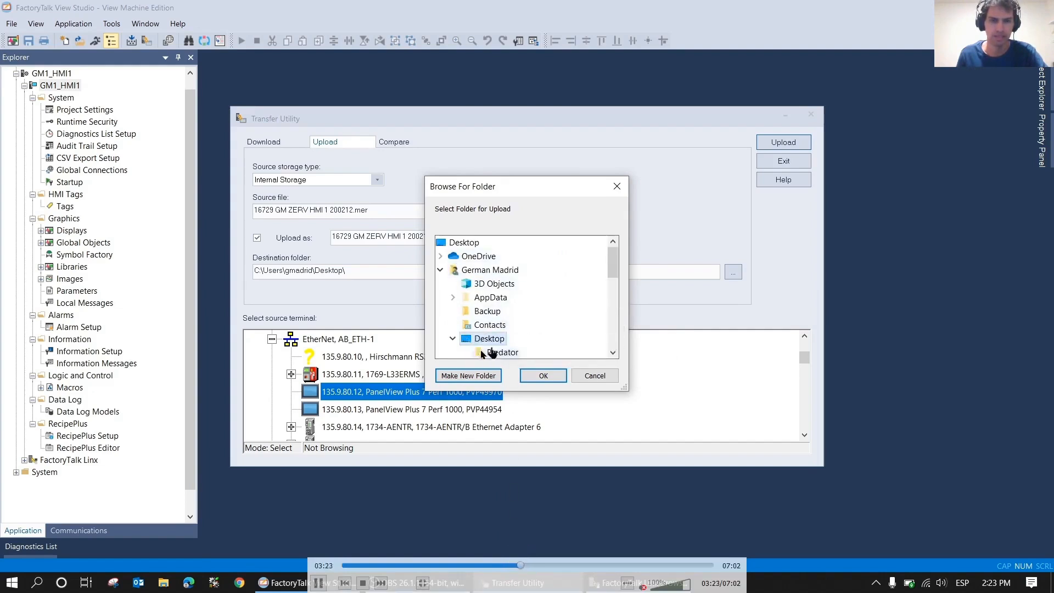
click(468, 375)
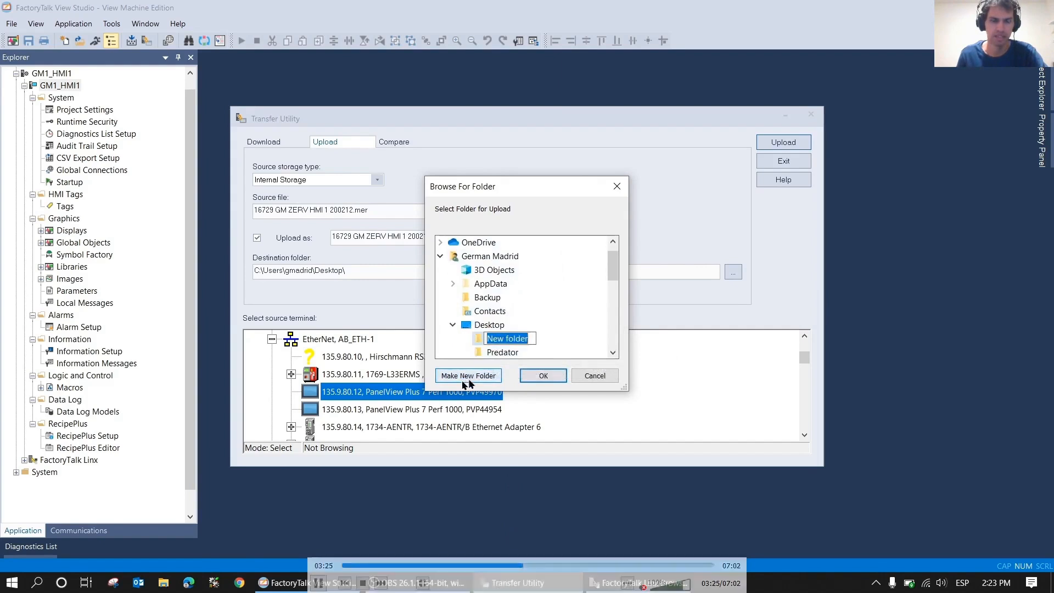
text(Backup)
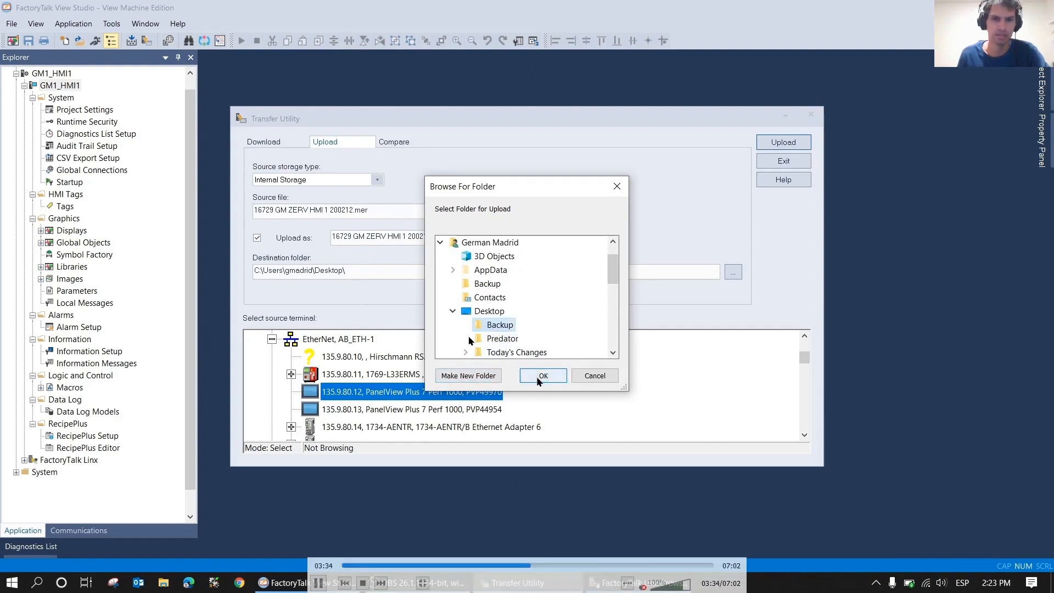
click(542, 375)
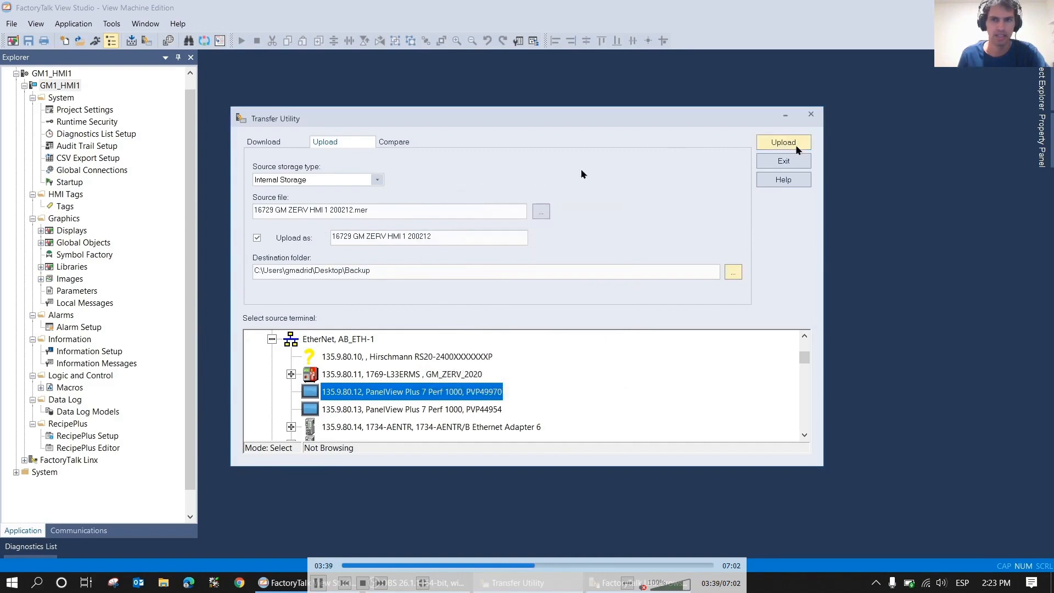
Start uploading the 200212 .mer file from terminal 135.9.80.12
click(784, 142)
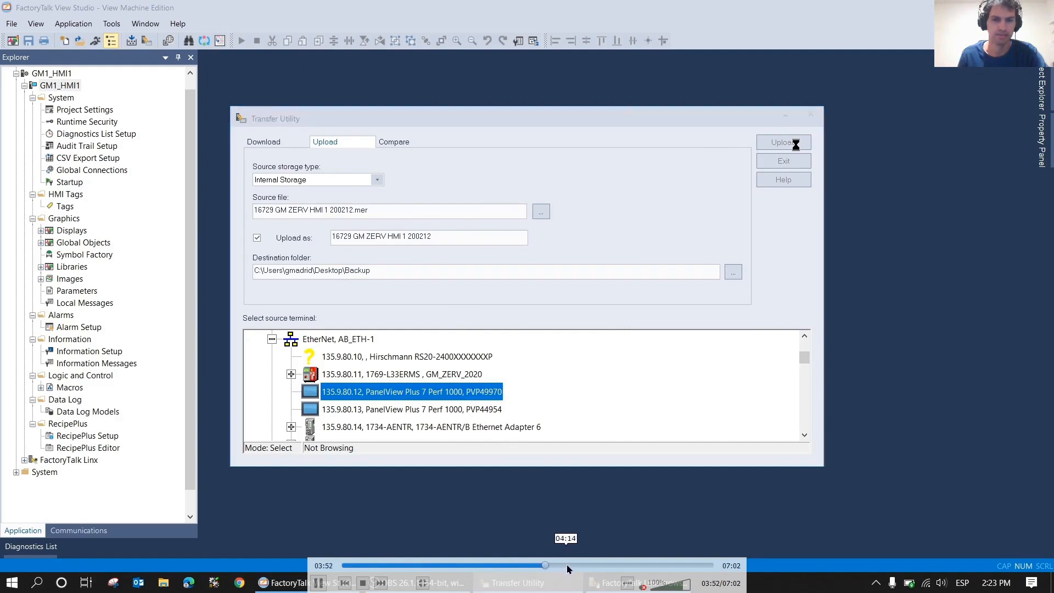
click(783, 141)
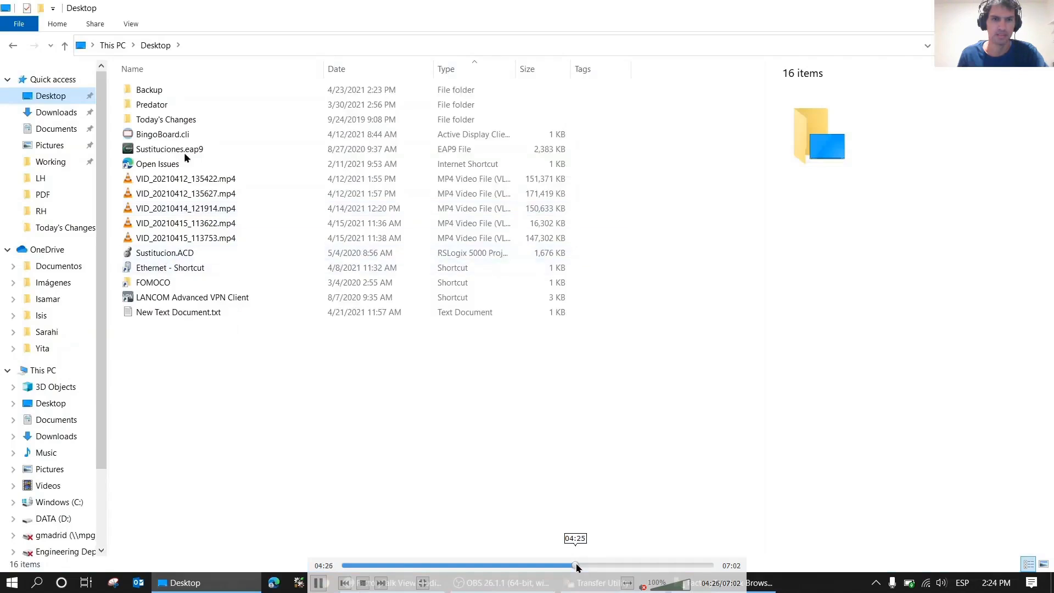
Open the Desktop's Backup folder to confirm the 2,364 KB 200212 .mer file
double_click(149, 90)
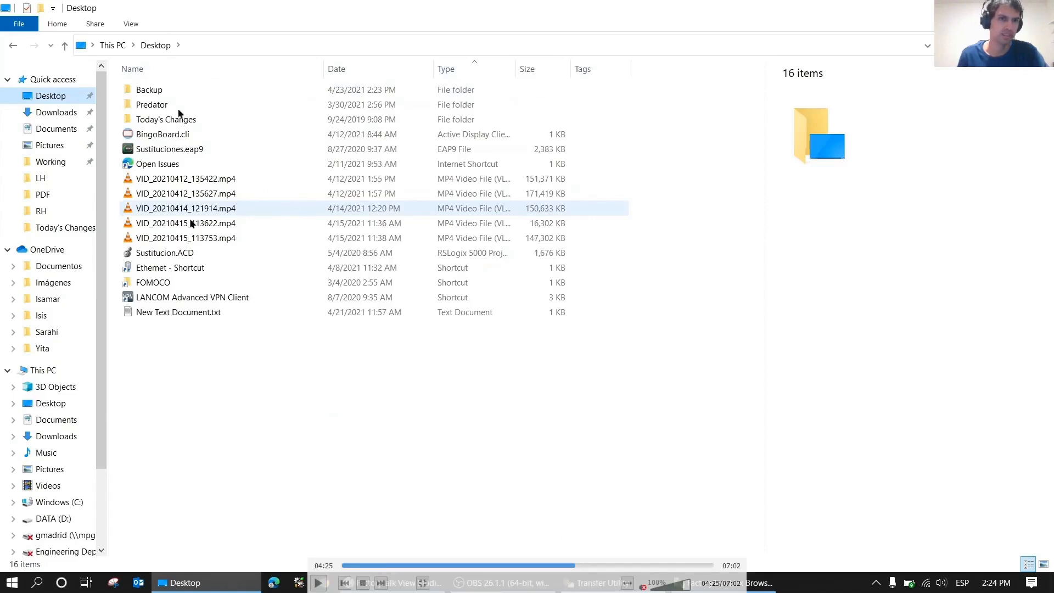
mouse_move(145, 93)
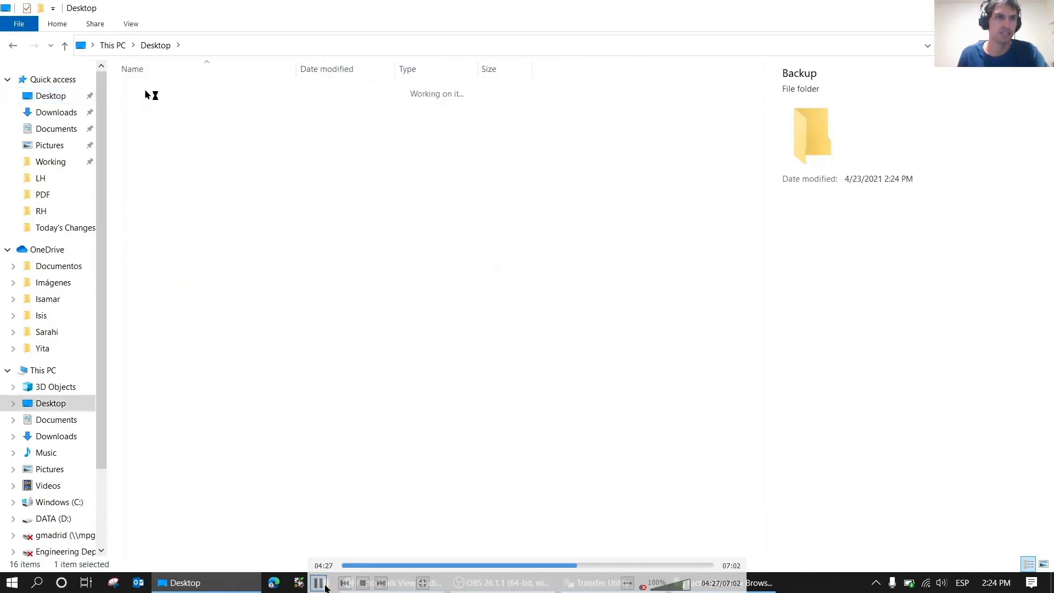
double_click(812, 135)
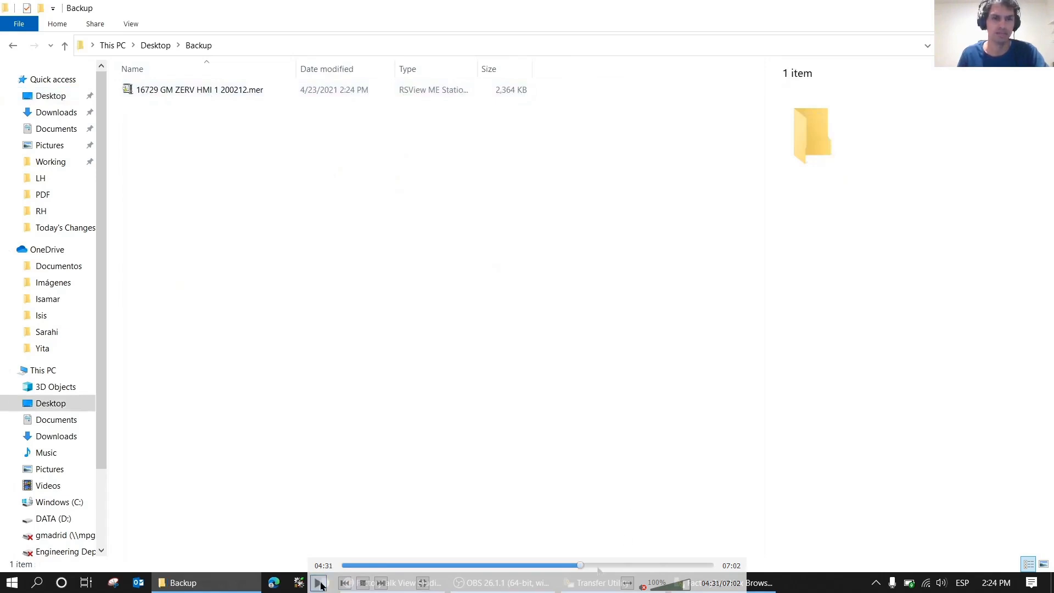
click(597, 583)
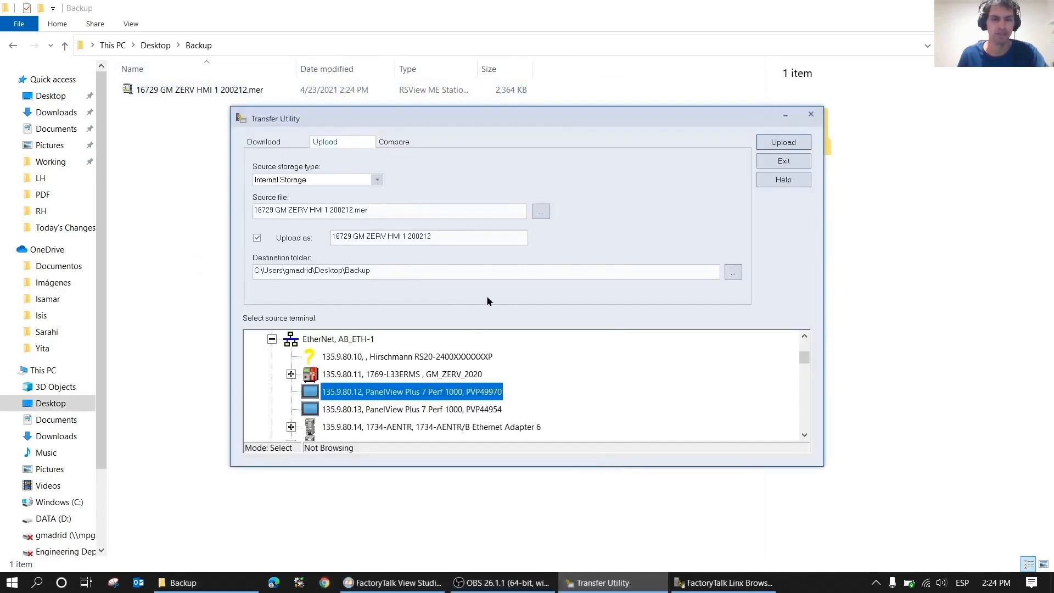
Switch to Download targeting terminal PVP44954 and browse for the source file
click(263, 142)
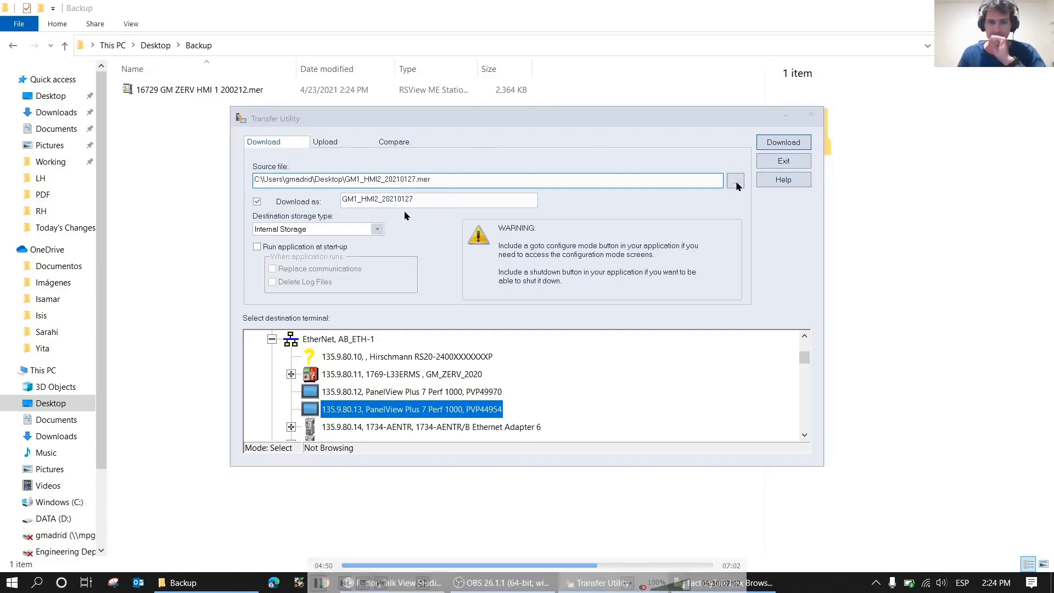
click(736, 180)
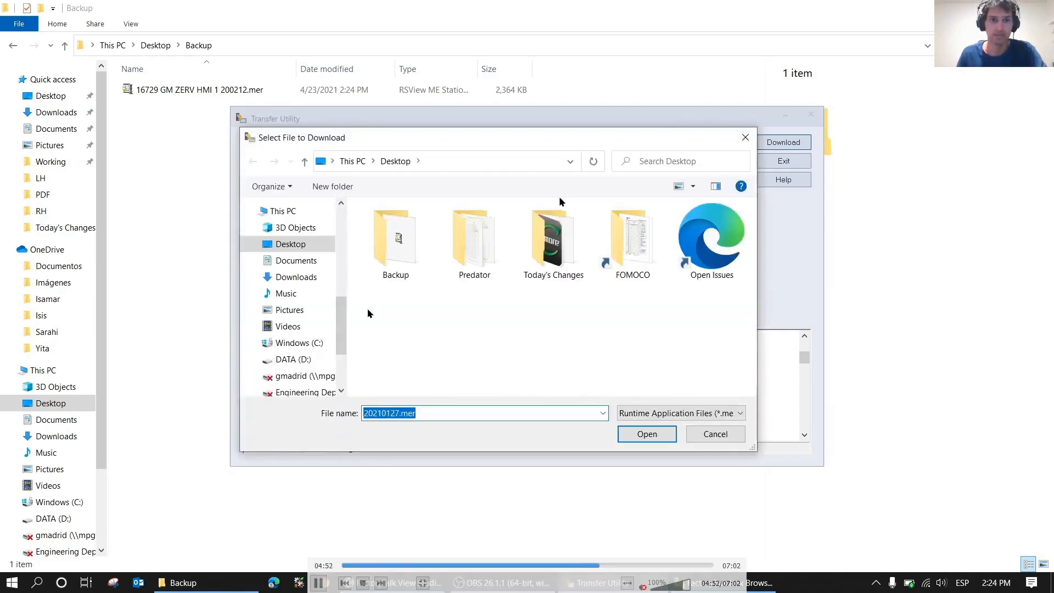
Pick 16729 GM ZERV HMI 1 200212.mer from the Backup folder as download source
click(395, 236)
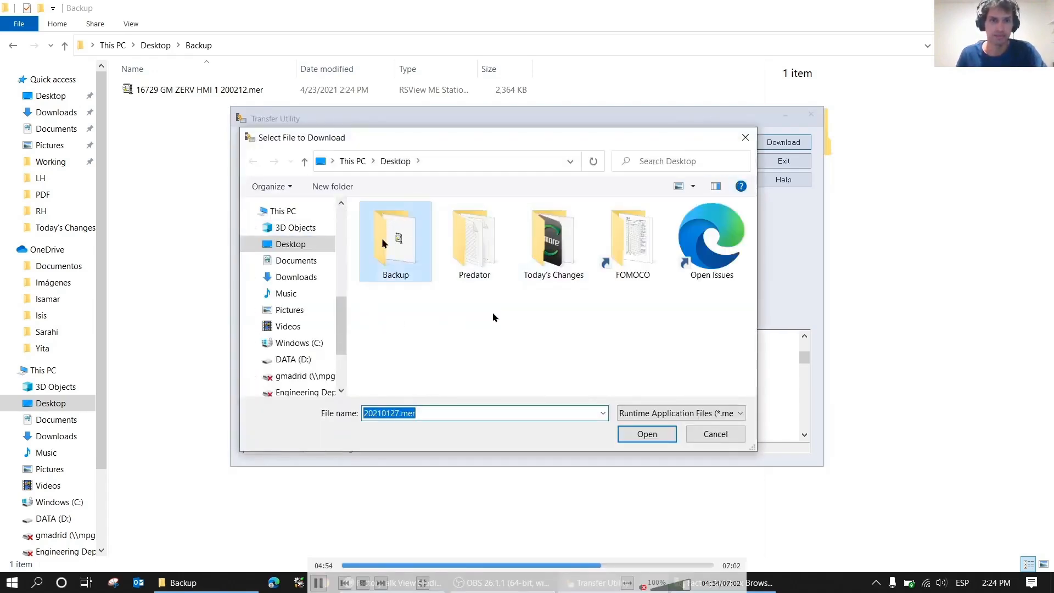
double_click(394, 236)
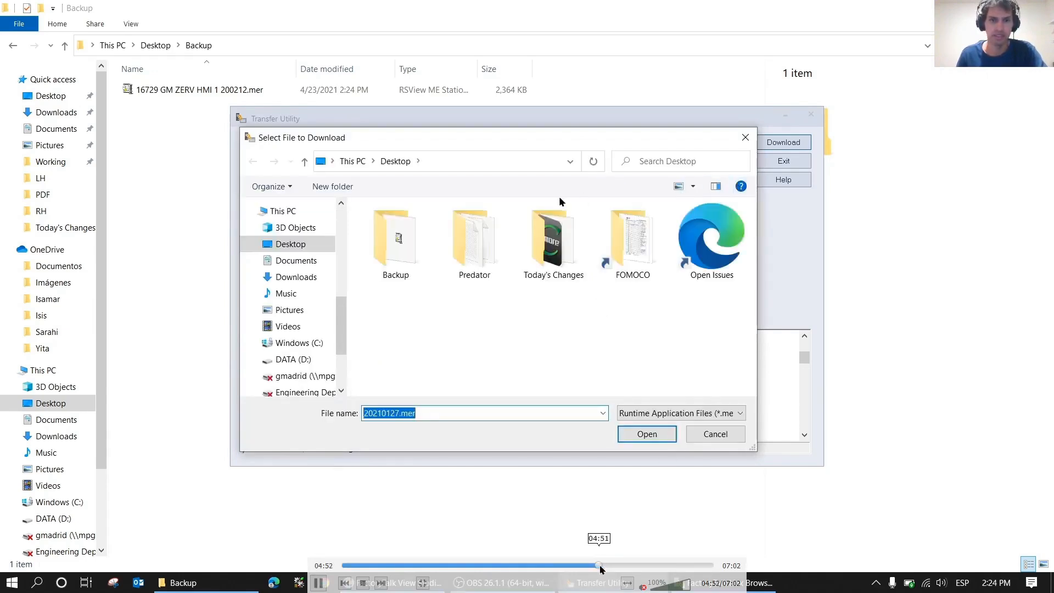
click(646, 434)
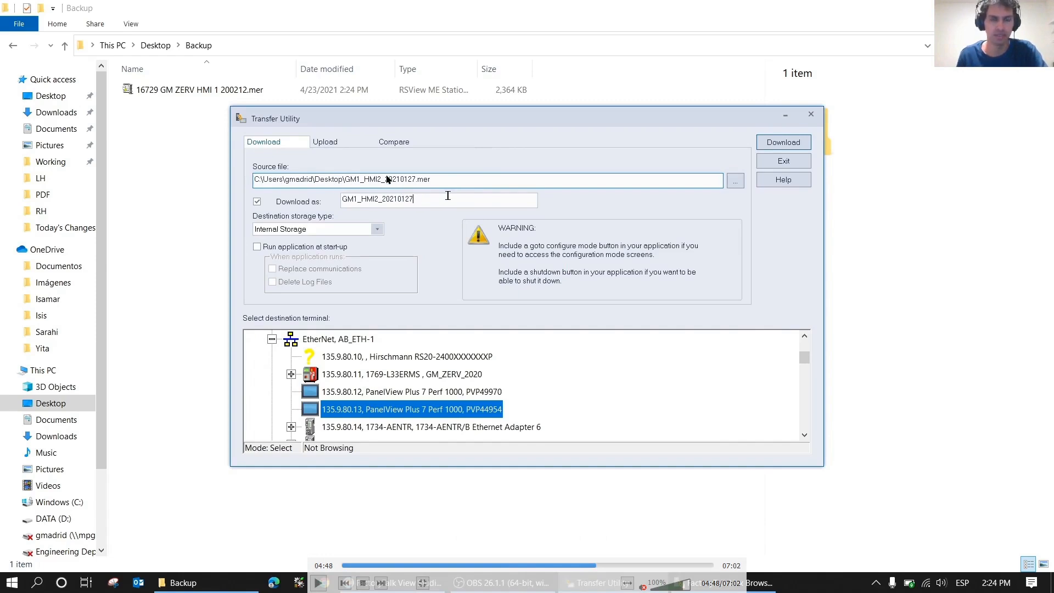
mouse_move(385, 180)
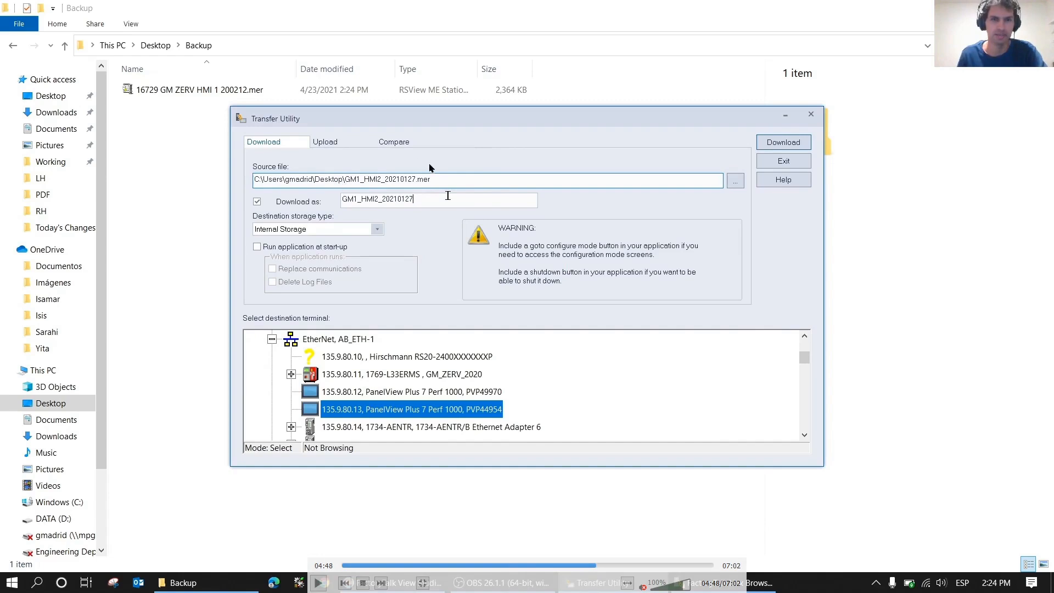
mouse_move(743, 189)
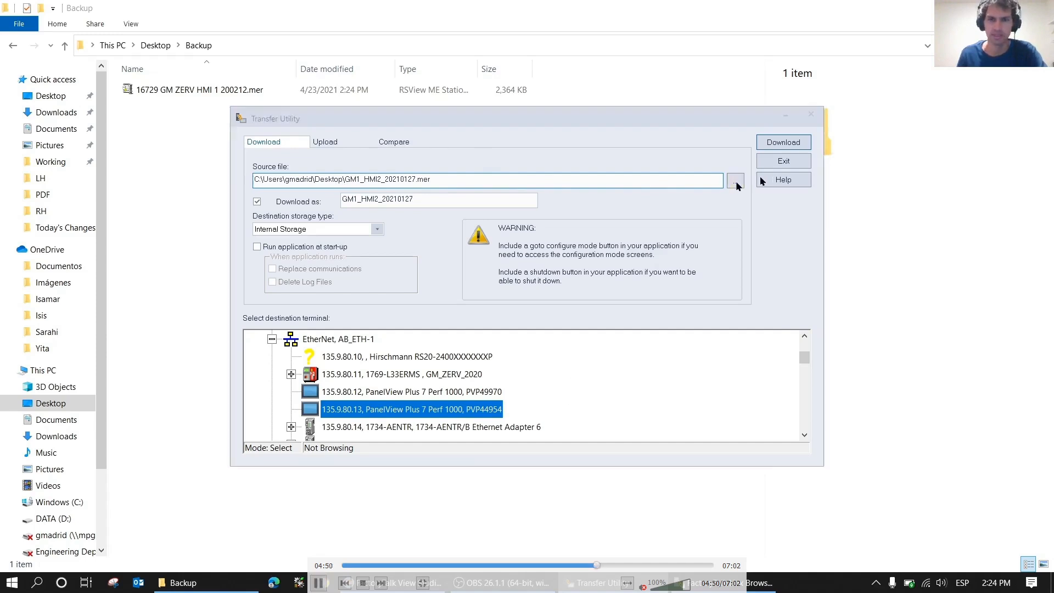
click(736, 180)
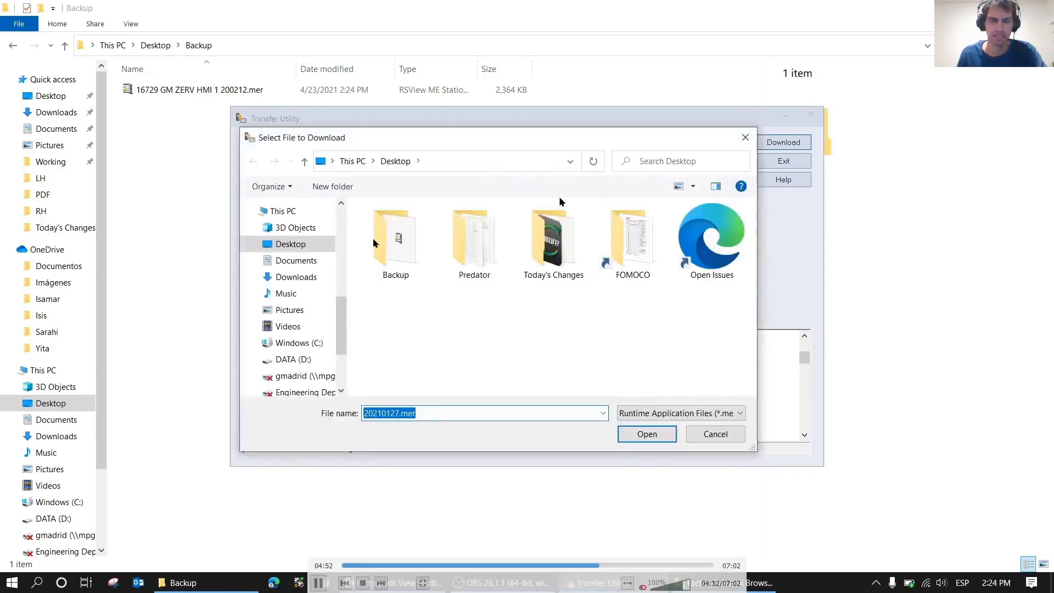
click(553, 239)
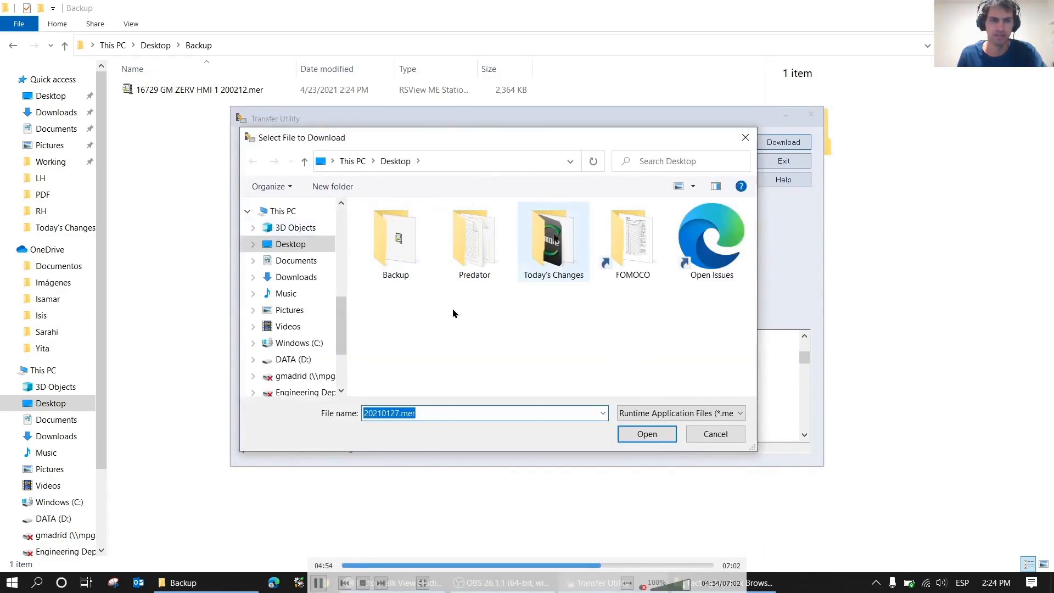
double_click(395, 235)
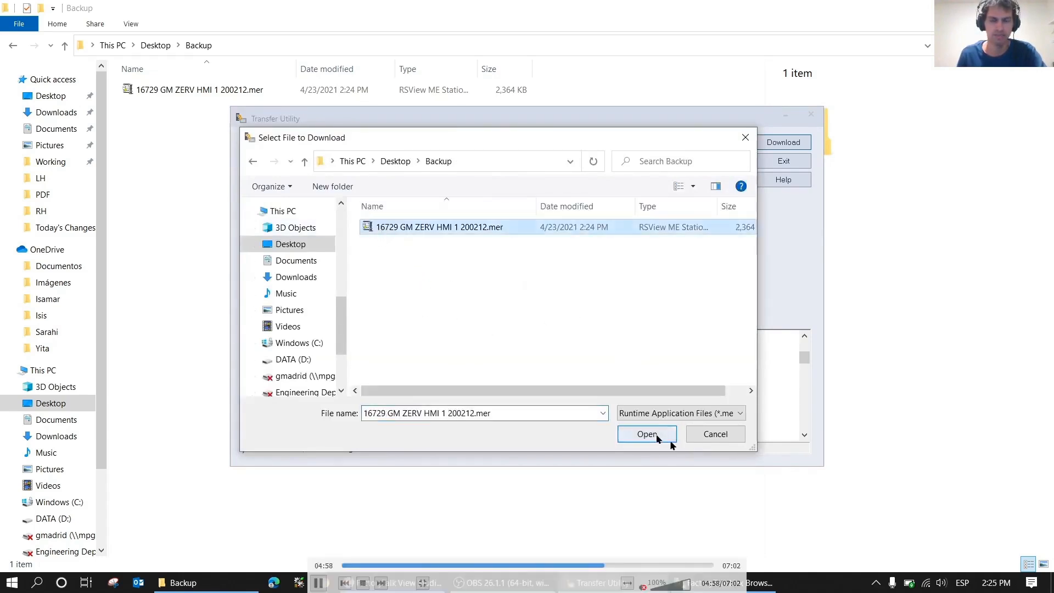
click(646, 434)
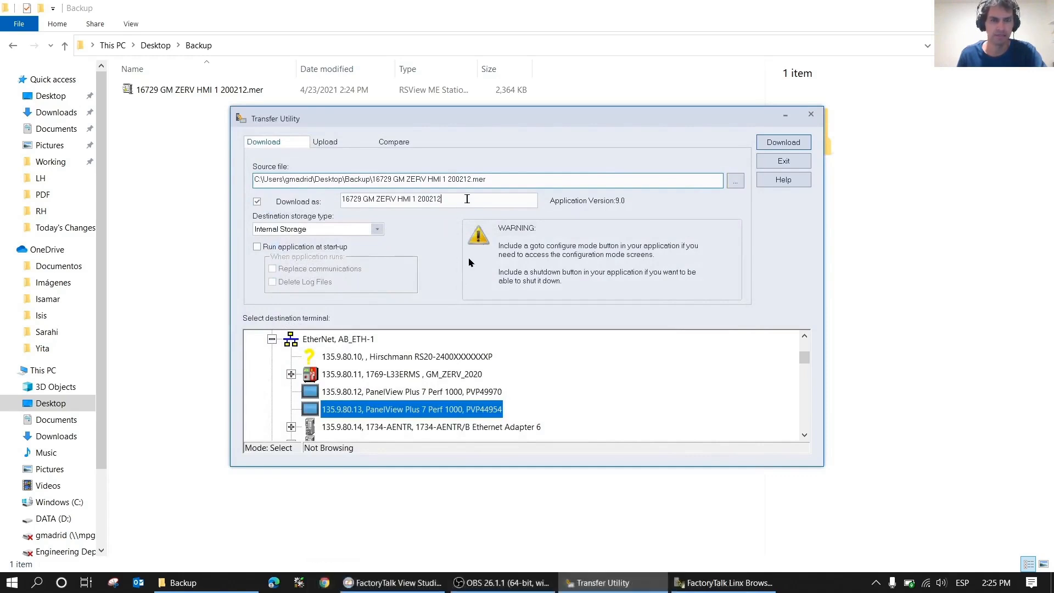
mouse_move(484, 280)
text(10423)
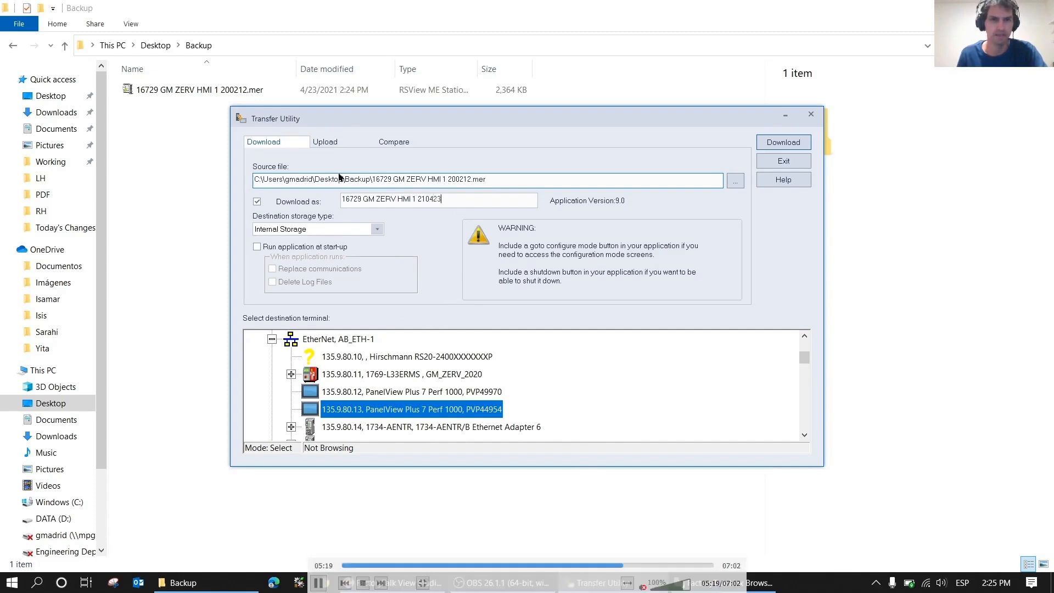
mouse_move(353, 416)
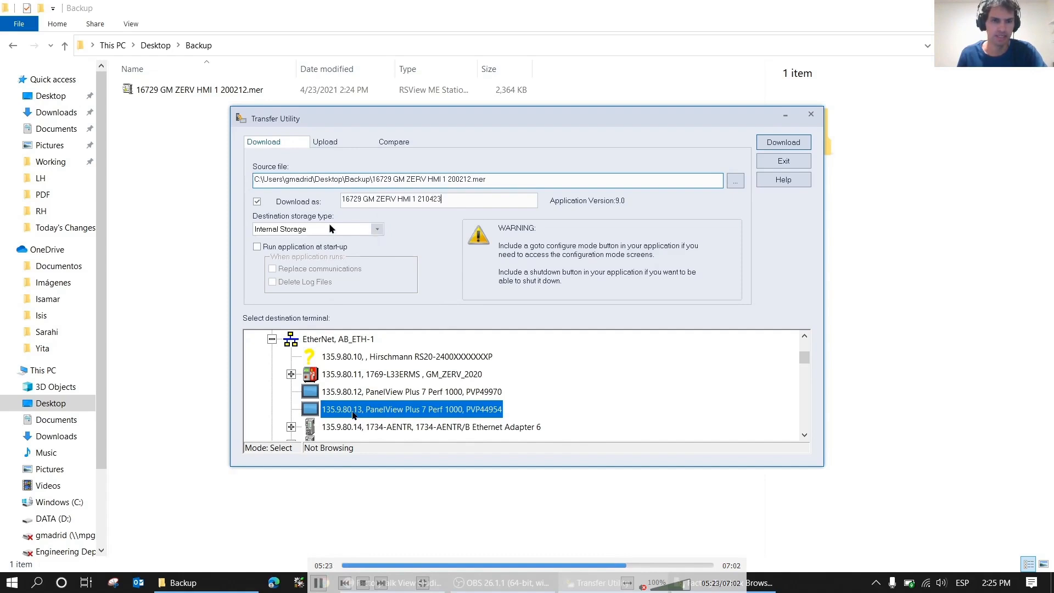
mouse_move(393, 227)
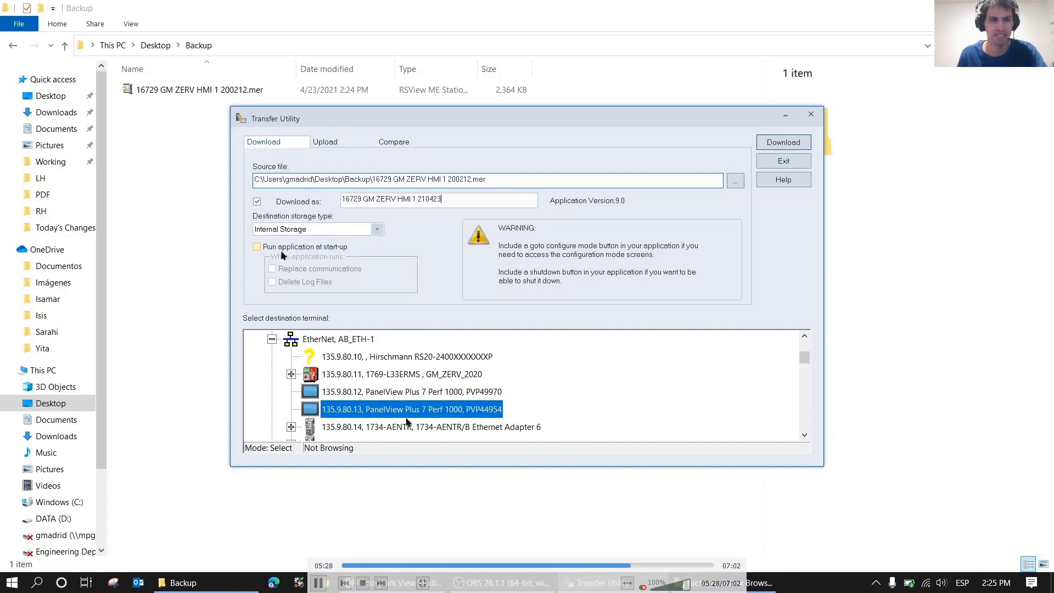
Enable 'Run application at start-up' for the downloaded application
click(256, 246)
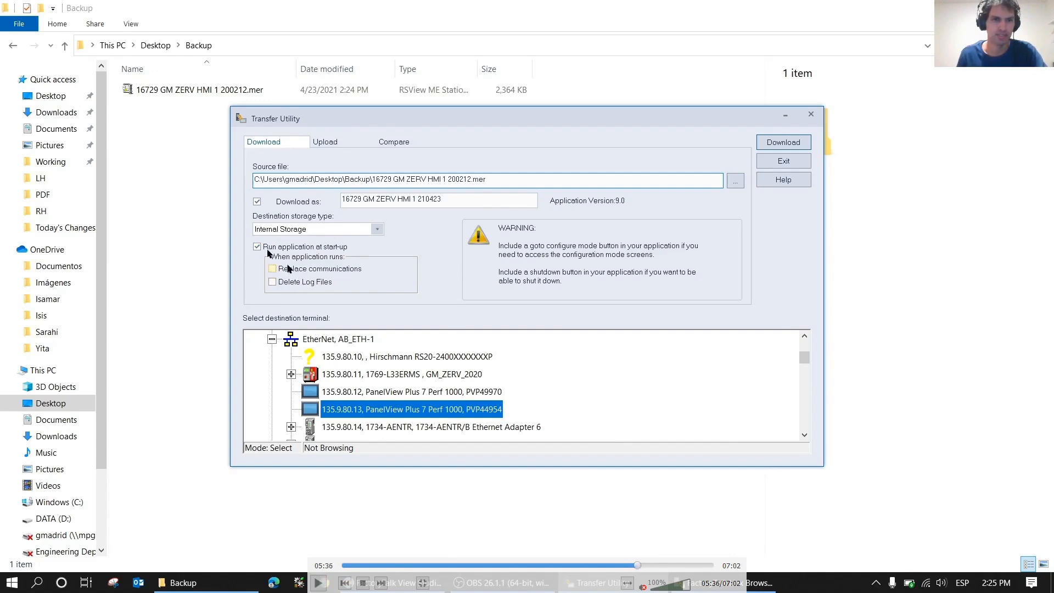
mouse_move(343, 254)
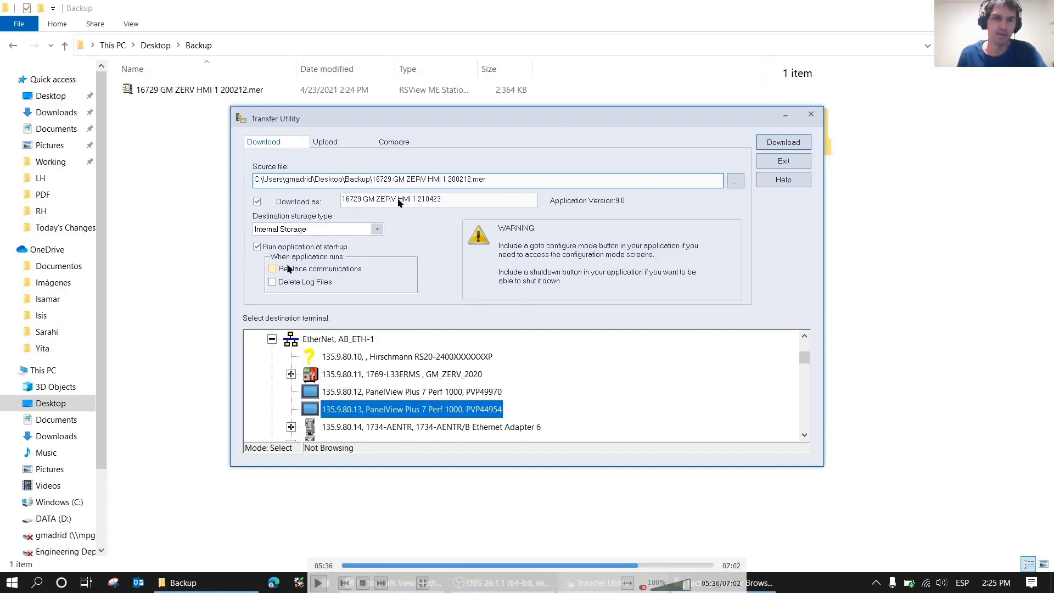
mouse_move(303, 306)
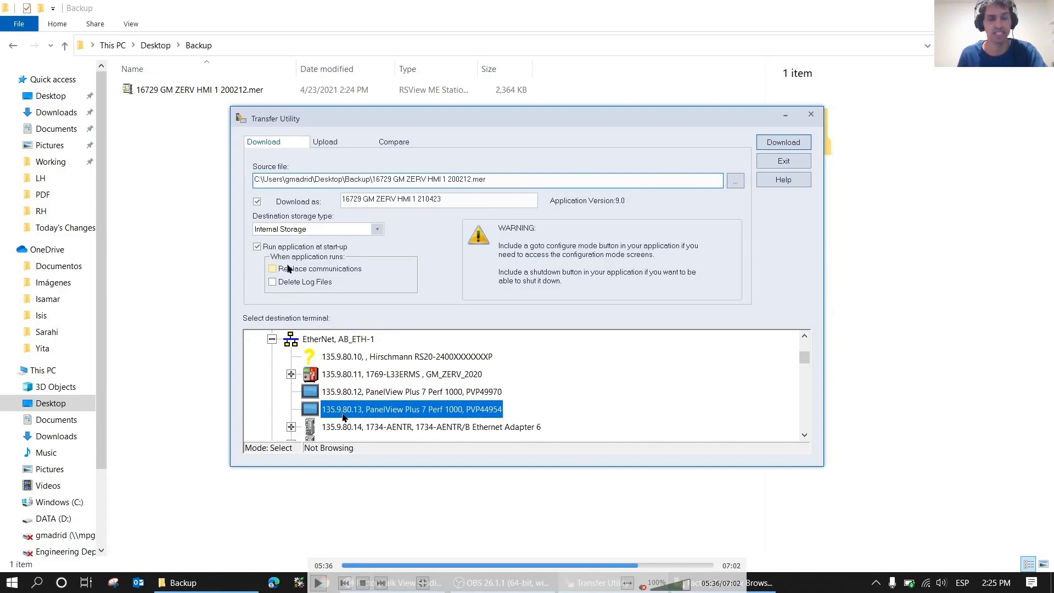
mouse_move(312, 420)
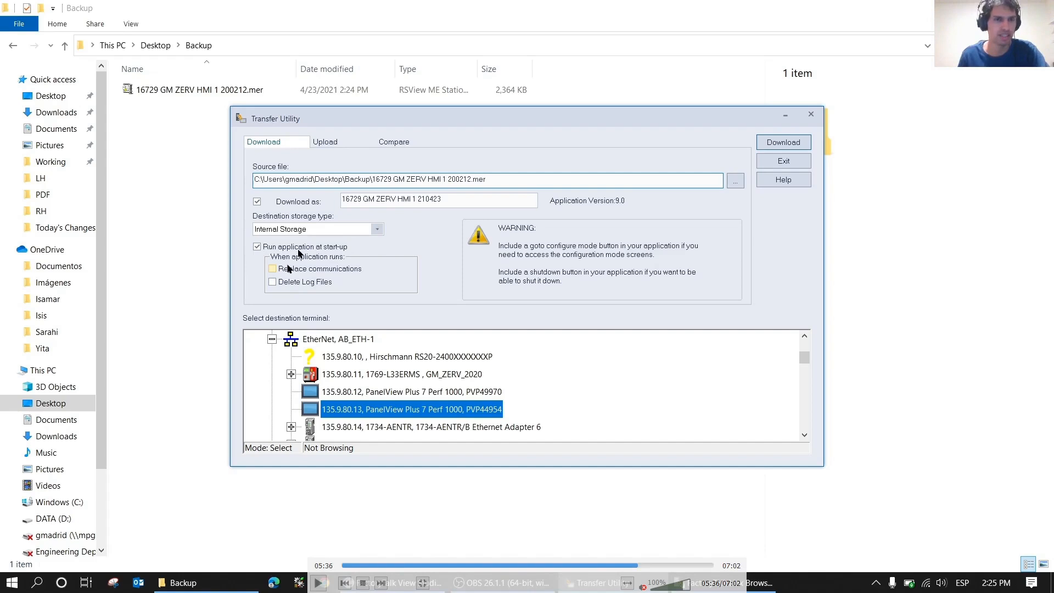
mouse_move(378, 258)
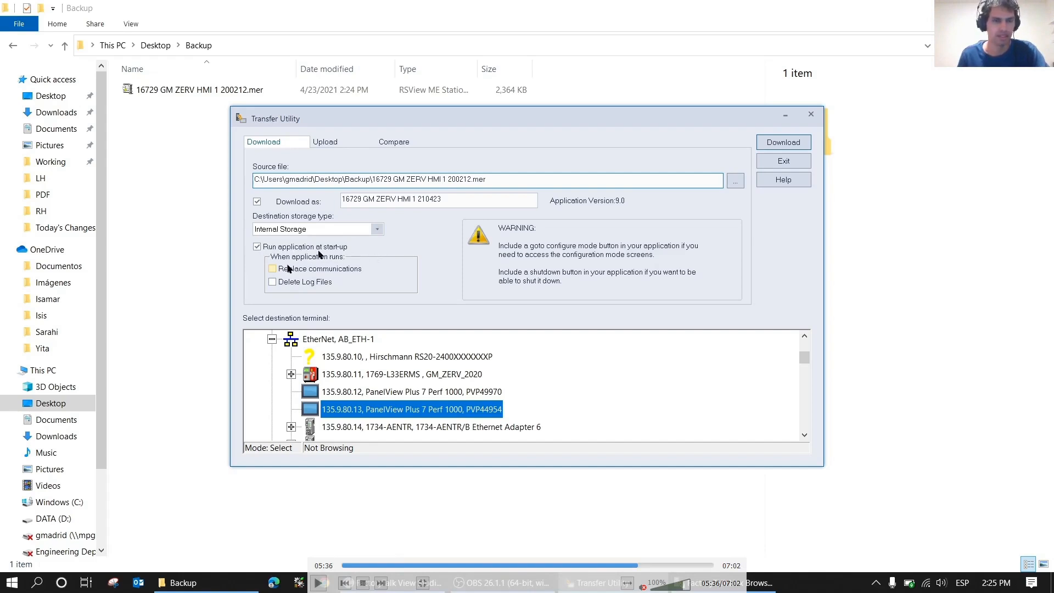
mouse_move(230, 246)
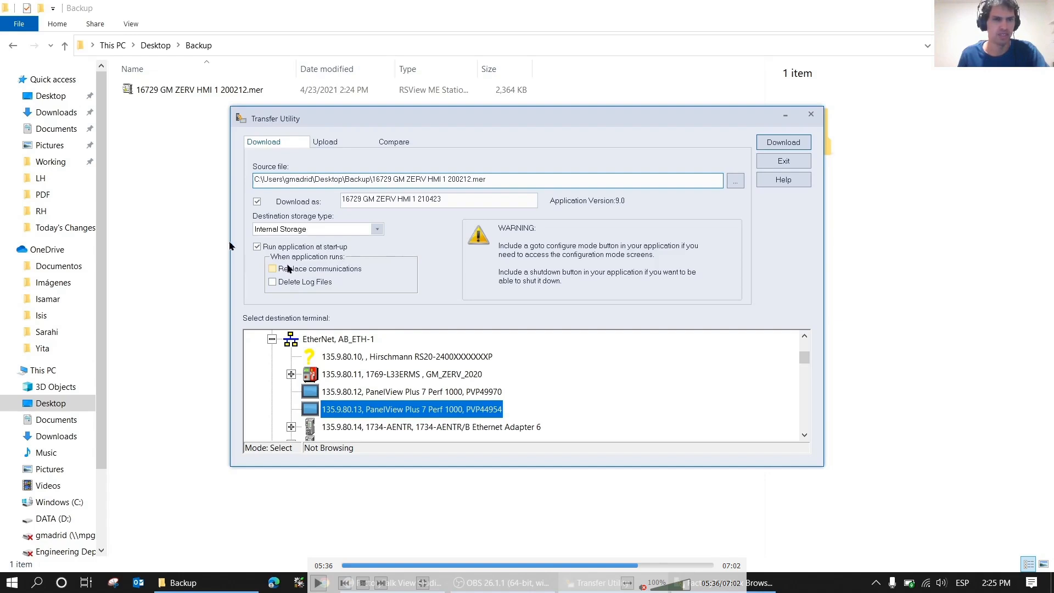
mouse_move(348, 259)
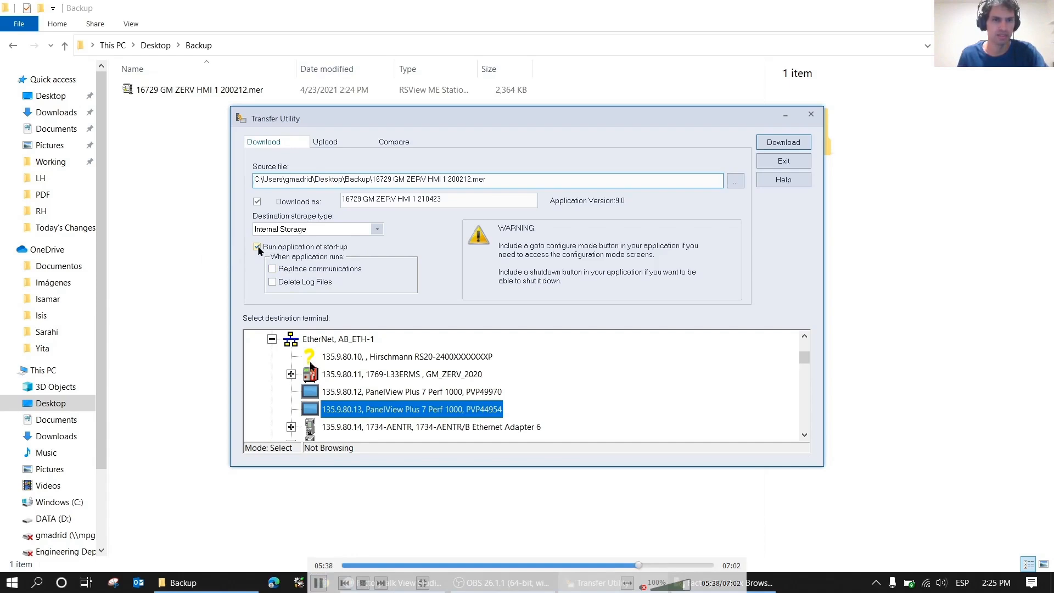
Turn off 'Run application at start-up' for the PVP44954 download
click(256, 246)
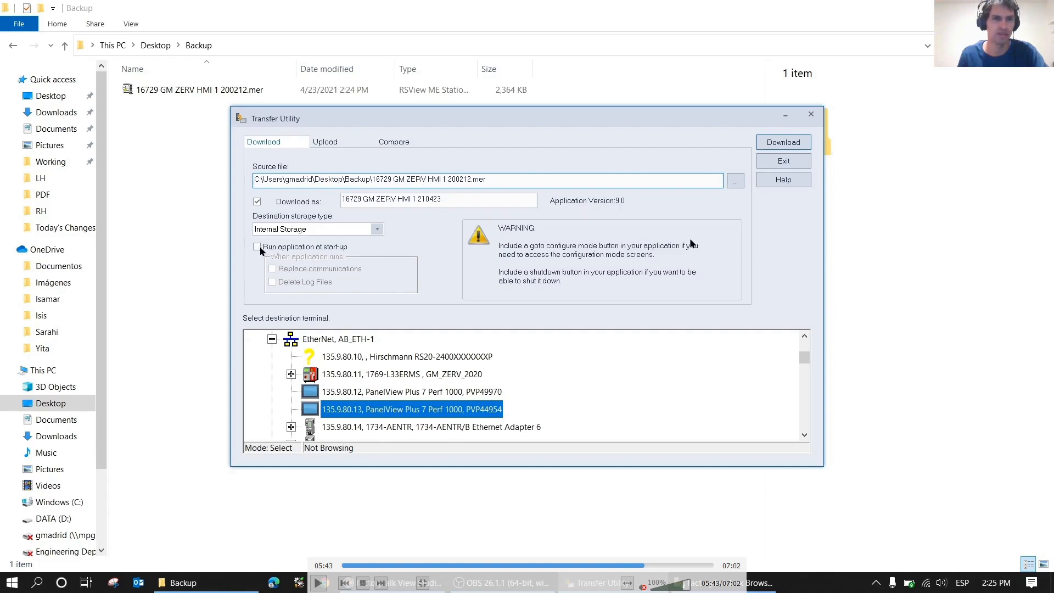
mouse_move(342, 252)
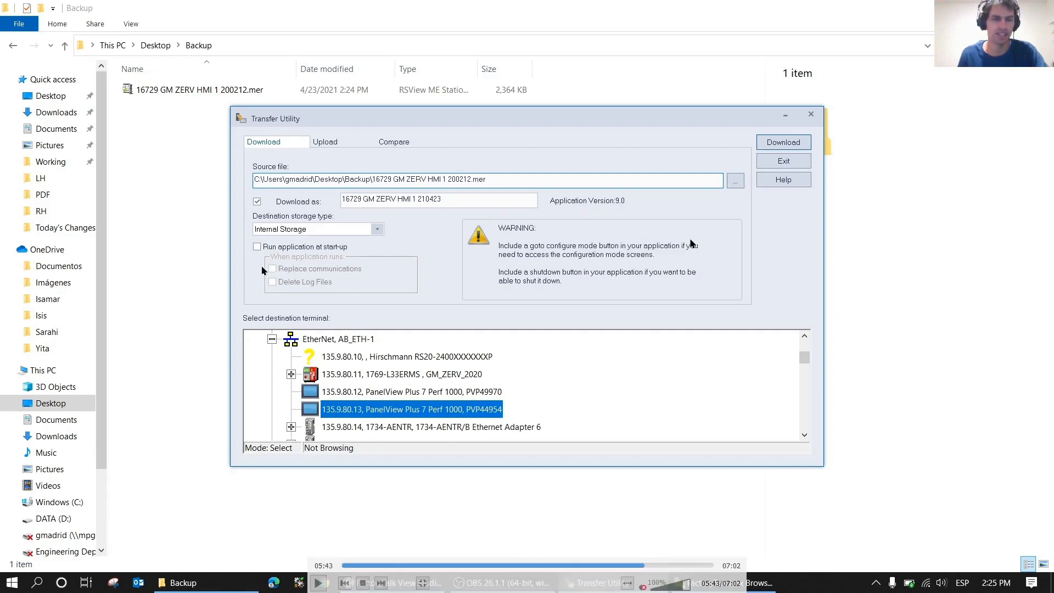
mouse_move(366, 266)
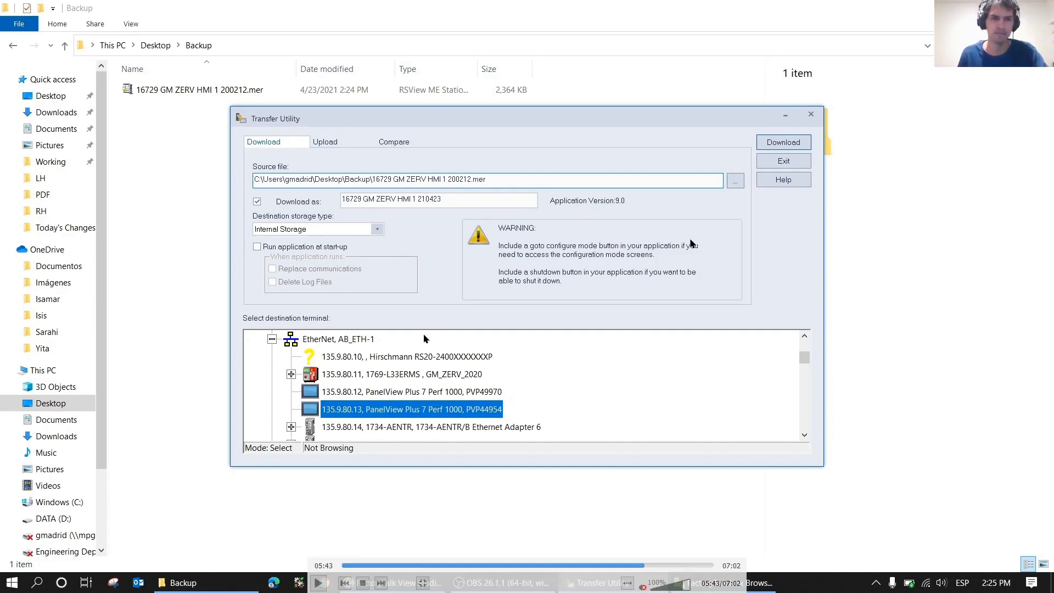
mouse_move(302, 291)
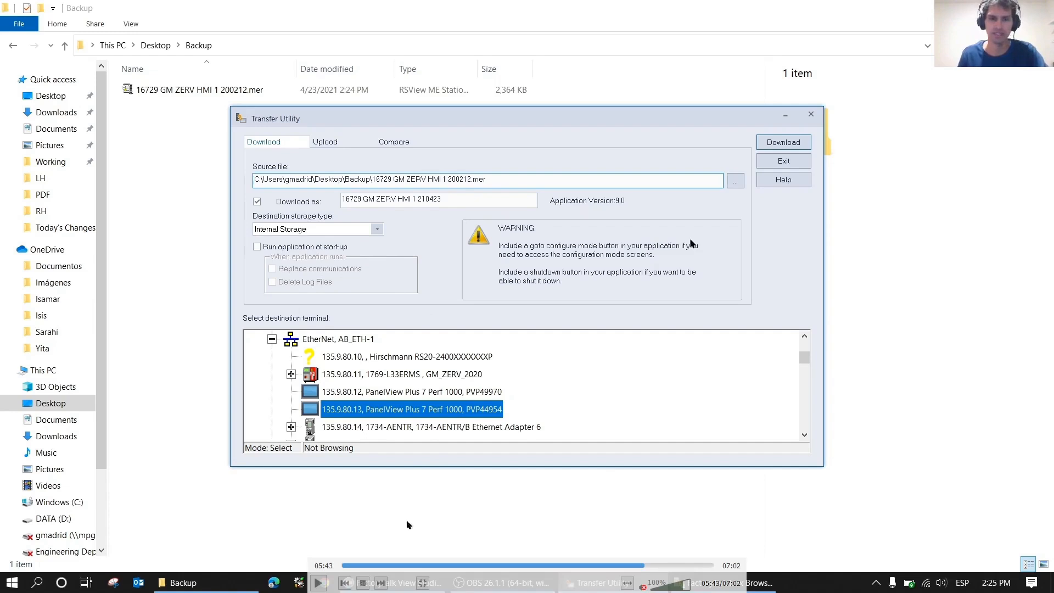
click(317, 582)
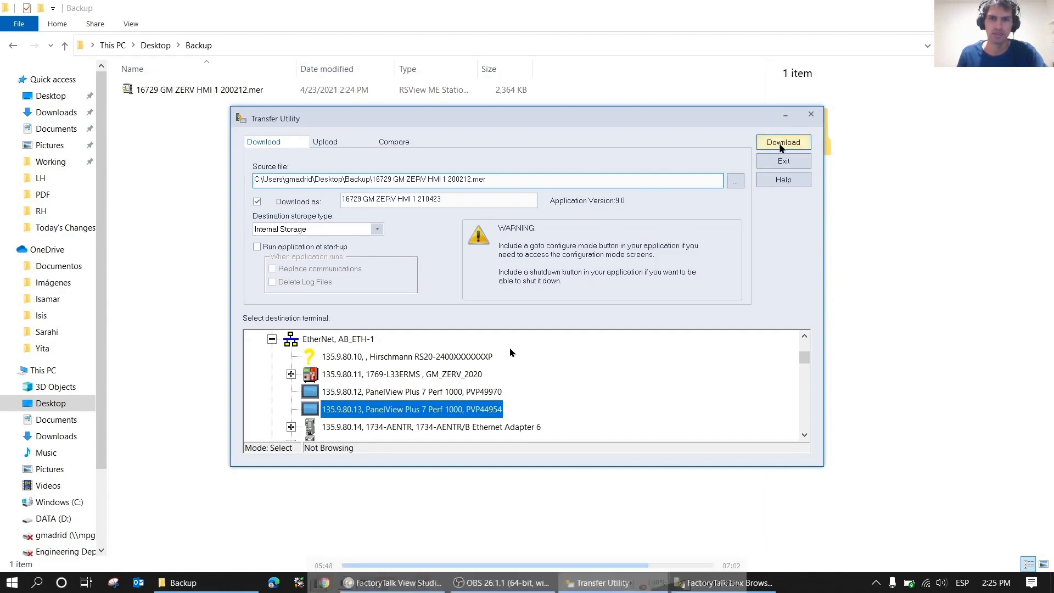
Download 16729 GM ZERV HMI 1 210423 to the terminal until it completes successfully
click(783, 141)
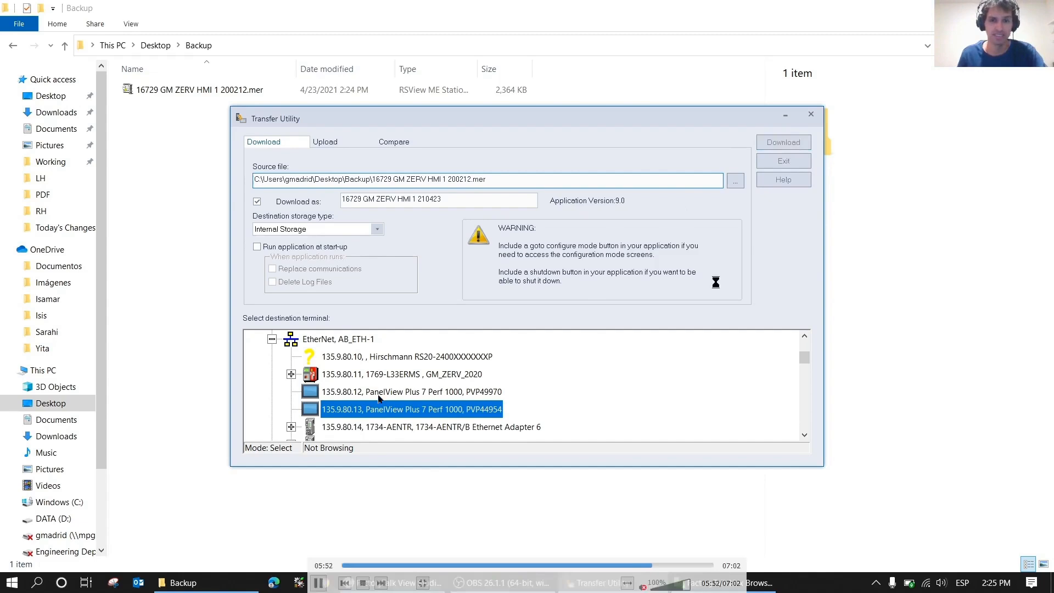
mouse_move(644, 416)
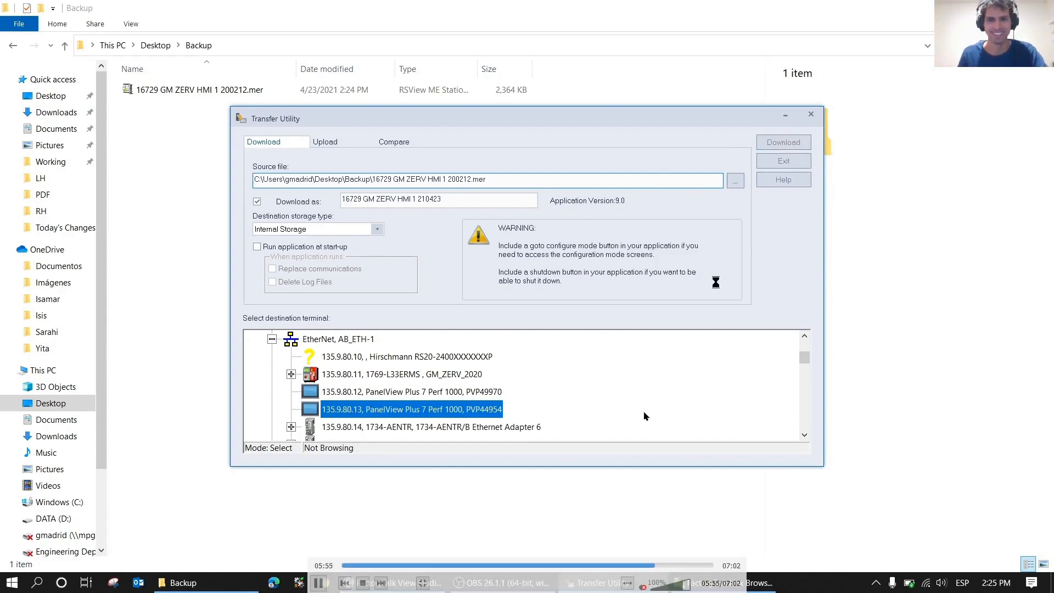
click(783, 142)
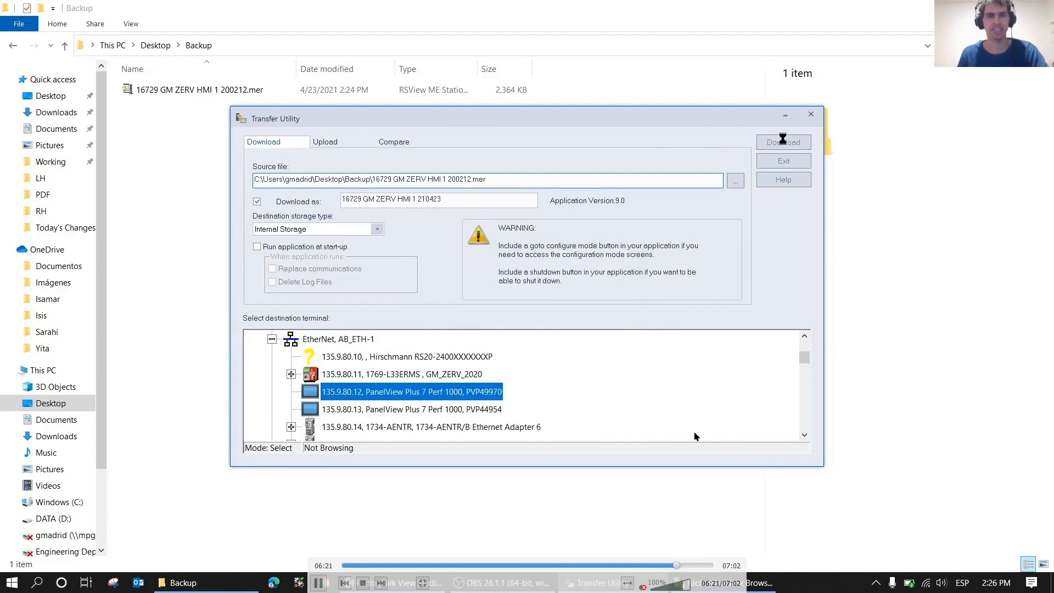
click(783, 142)
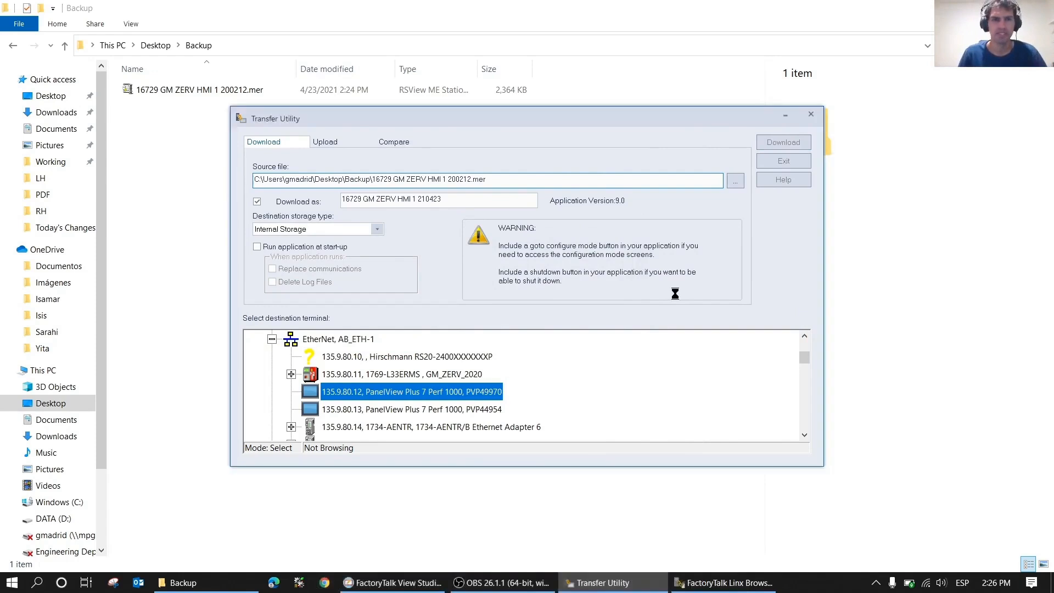
click(783, 141)
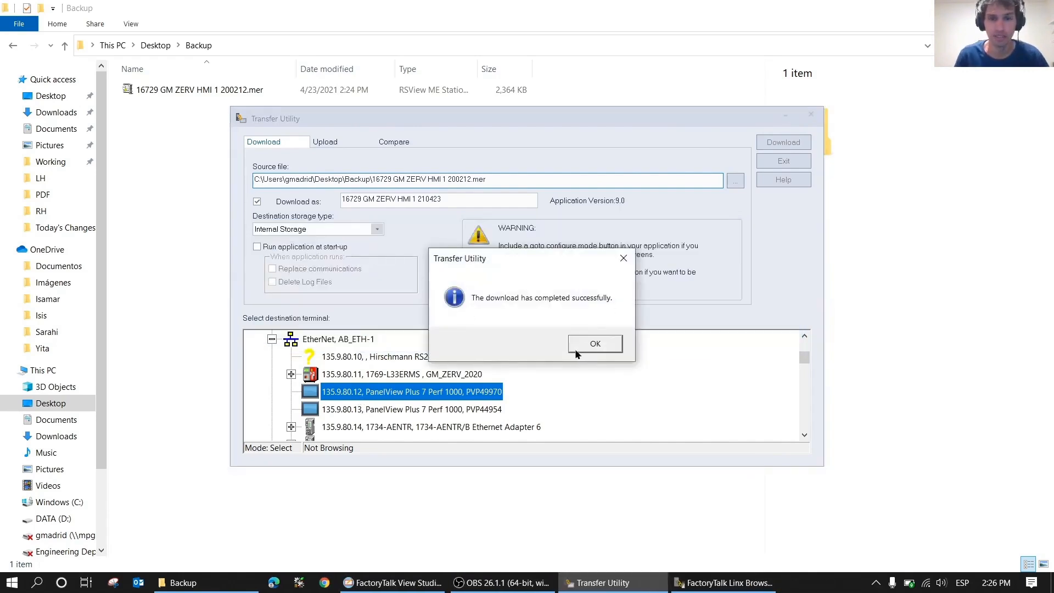
Acknowledge the 'download completed successfully' message with OK
click(594, 344)
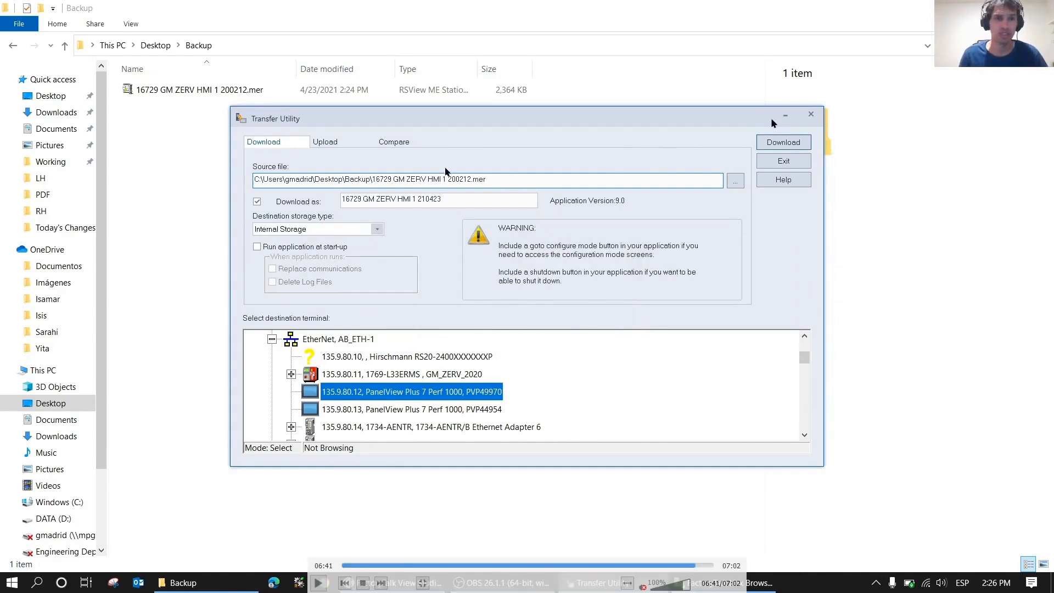
mouse_move(333, 128)
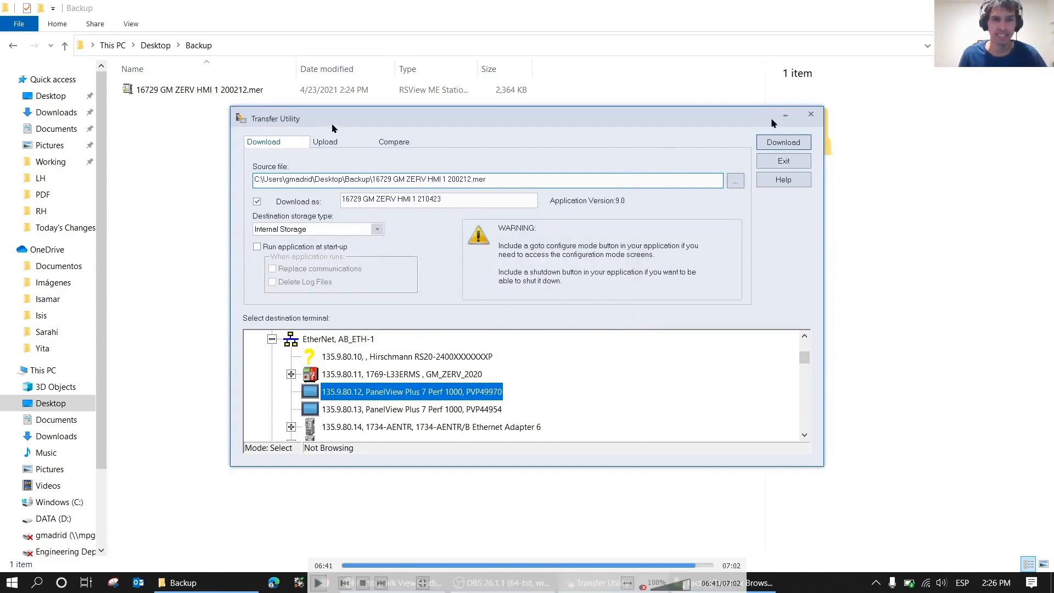
mouse_move(639, 314)
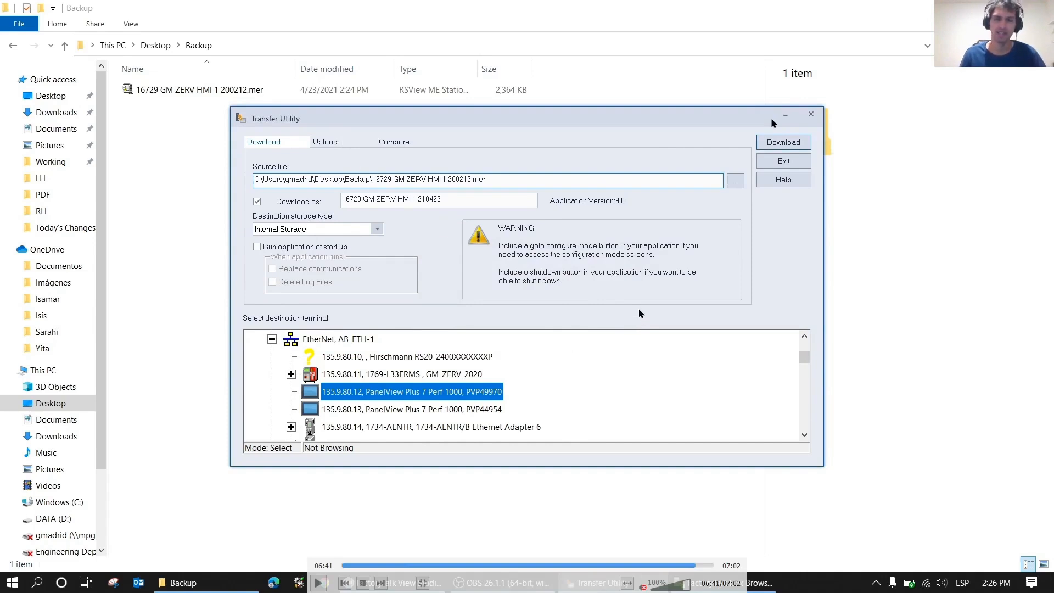